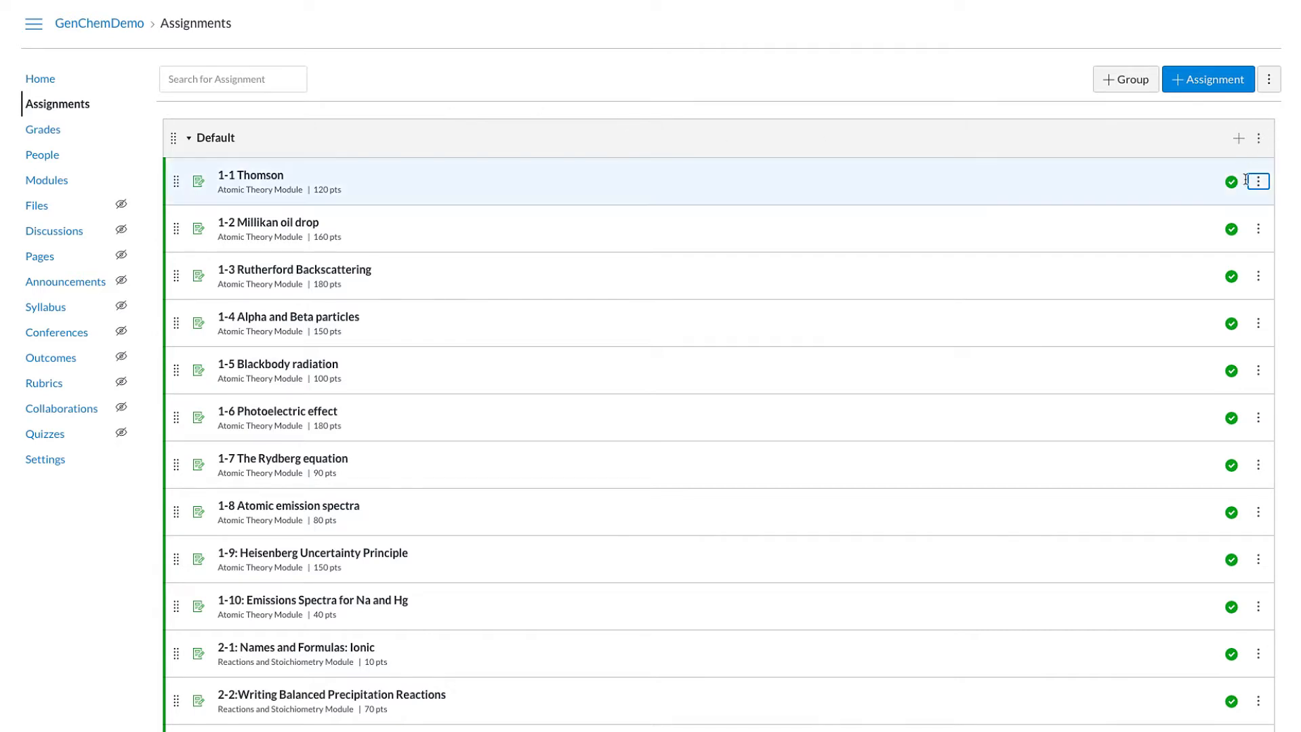
mouse_move(575, 103)
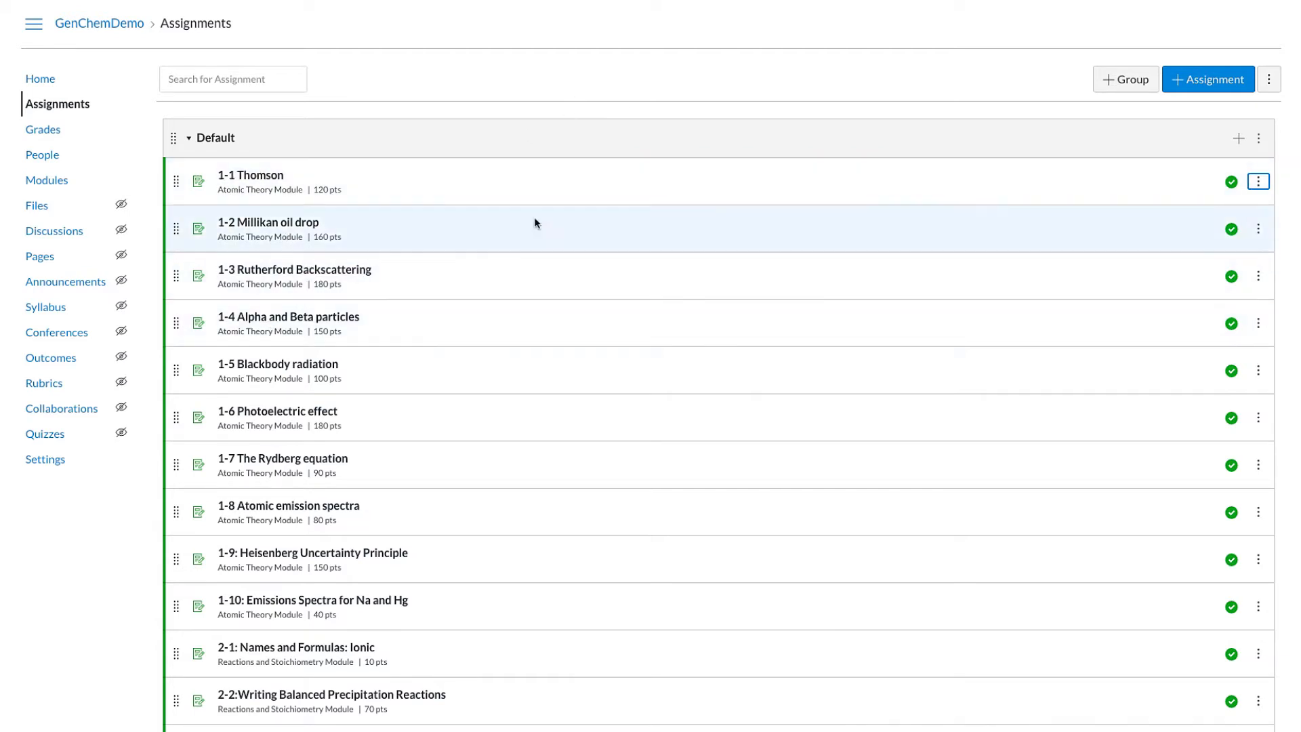
Show the action menu for the 1-1 Thomson assignment on the Assignments page
click(1258, 182)
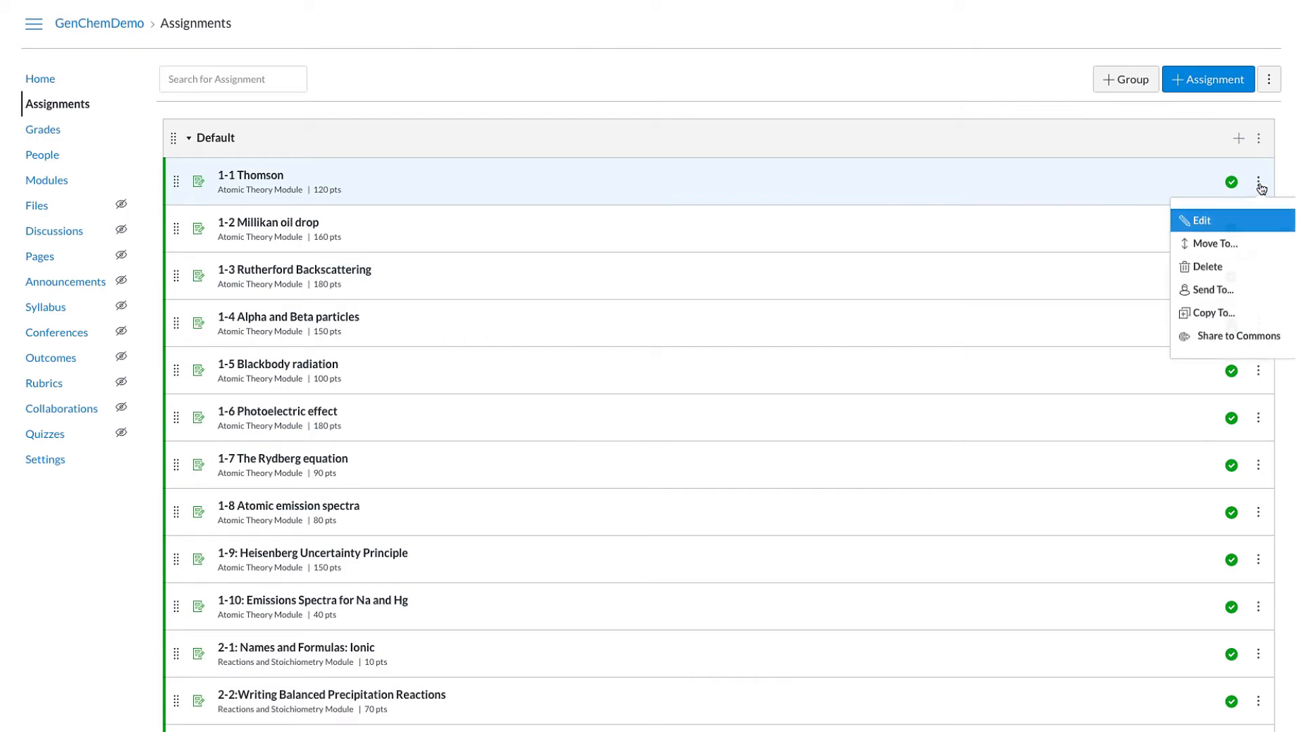
Edit 1-1 Thomson, replace its 120 points with 53, and save
click(1201, 219)
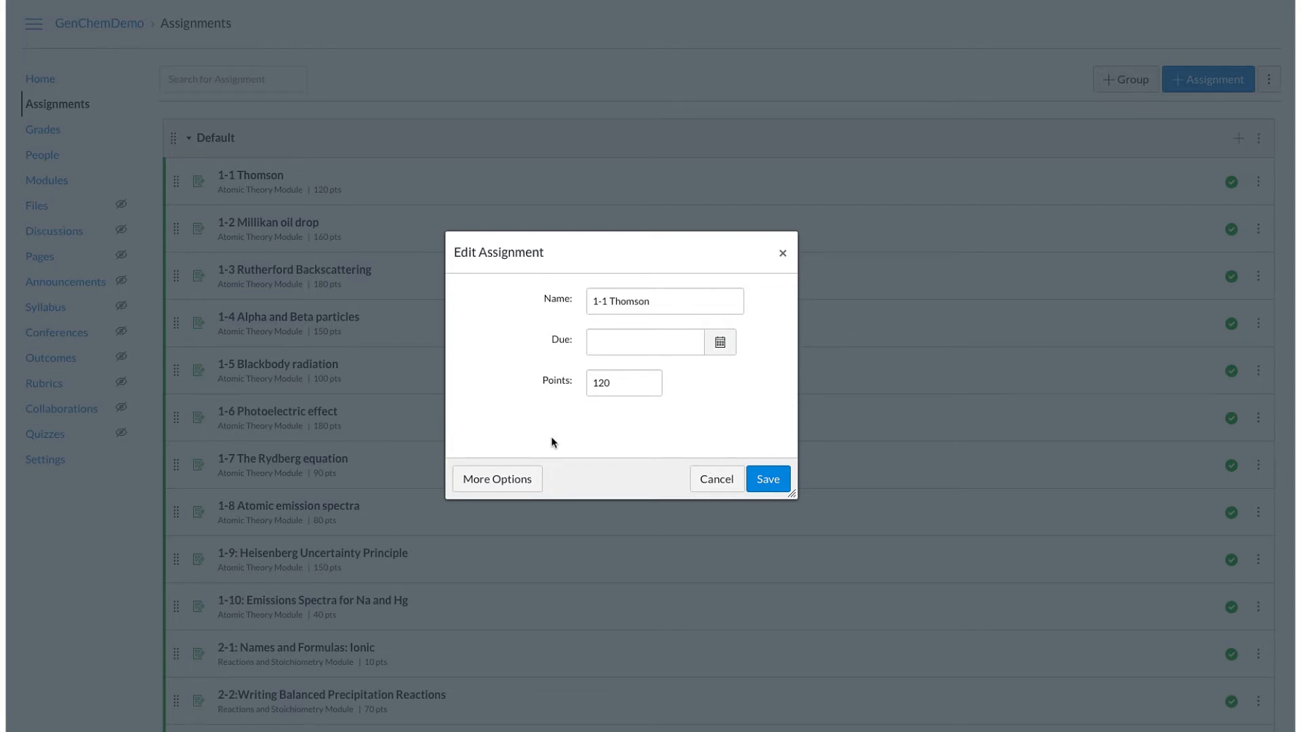
mouse_move(614, 404)
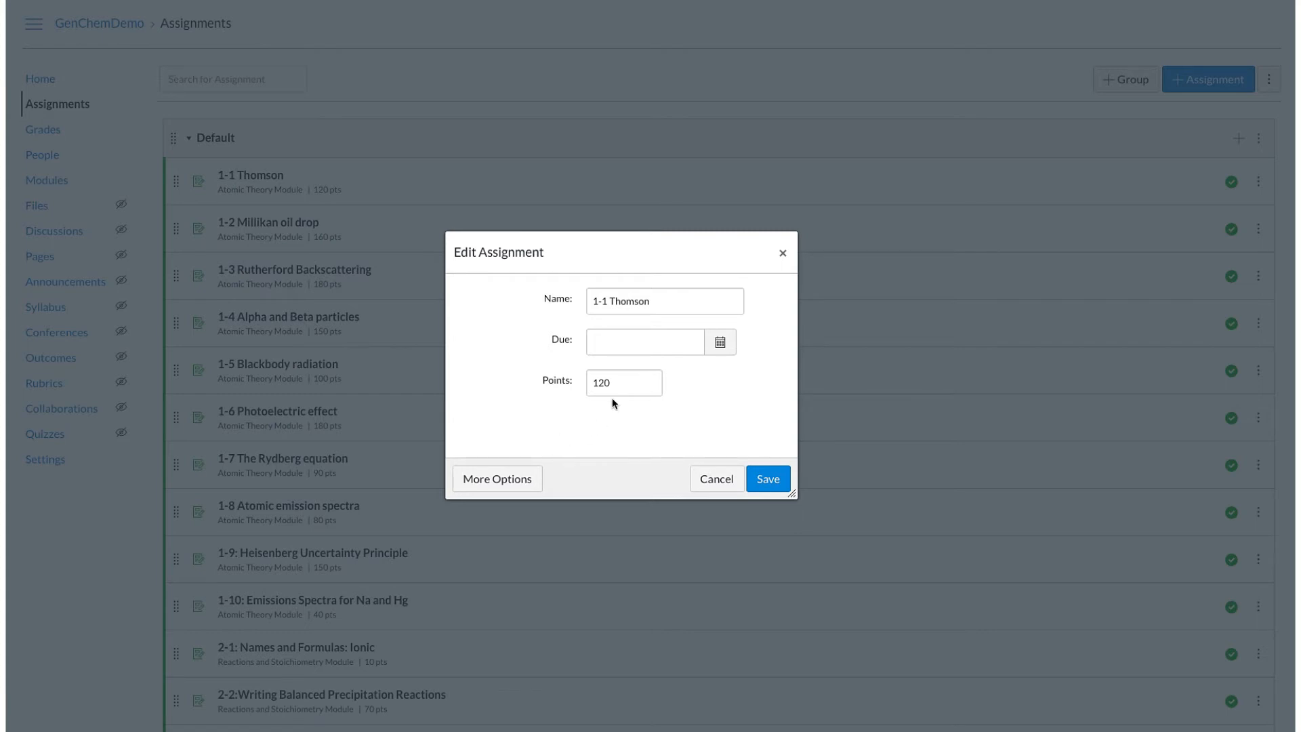
double_click(602, 382)
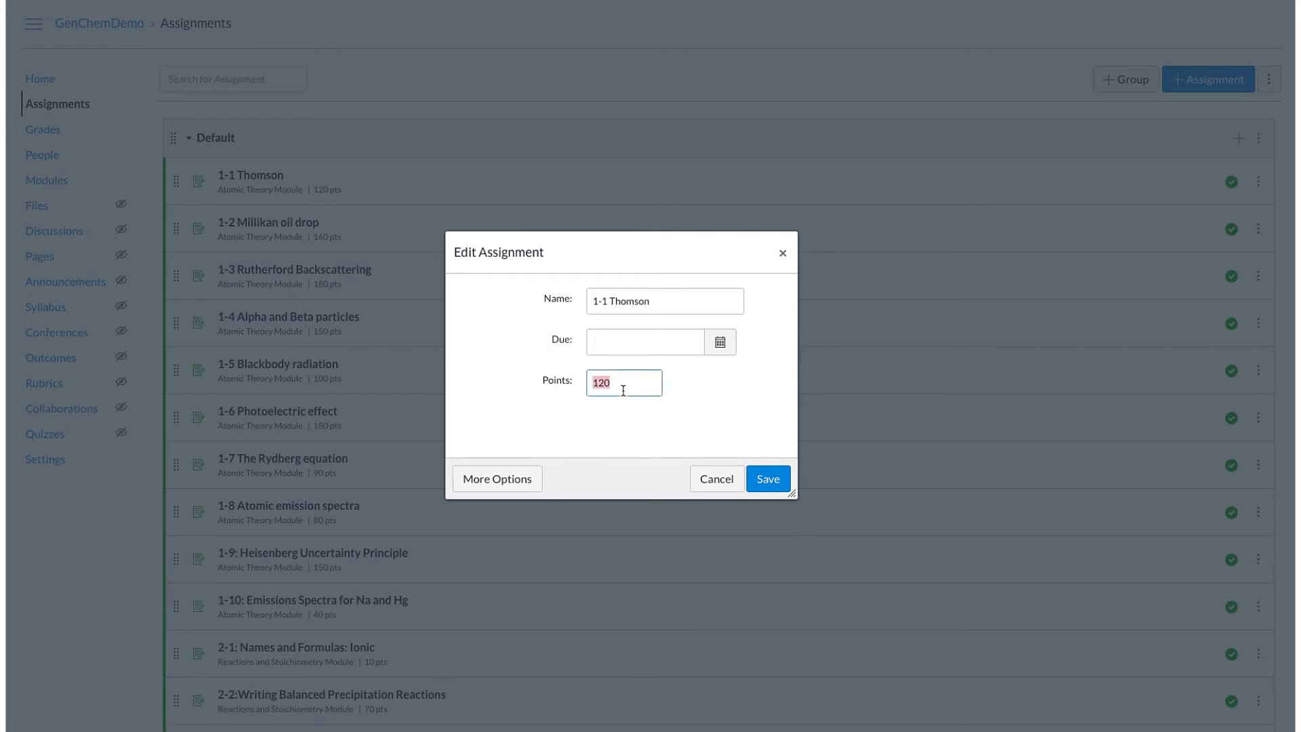
text(53)
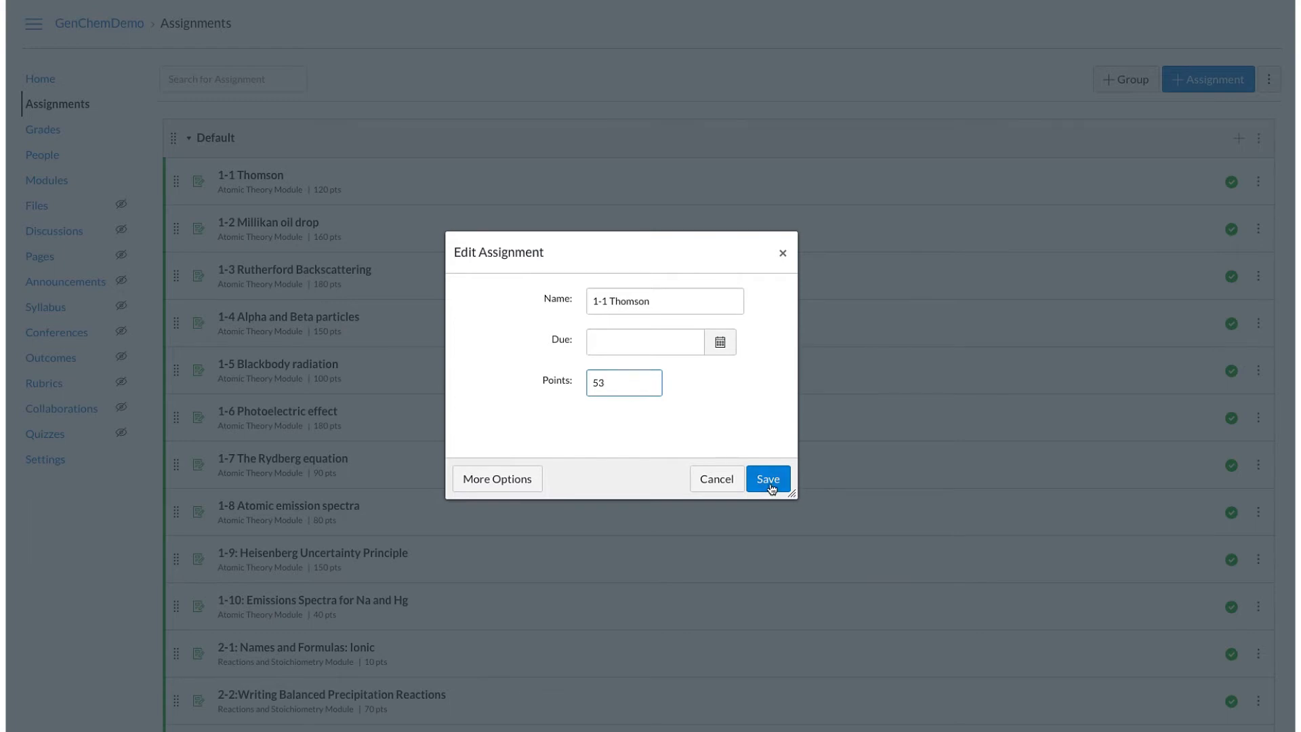
click(768, 479)
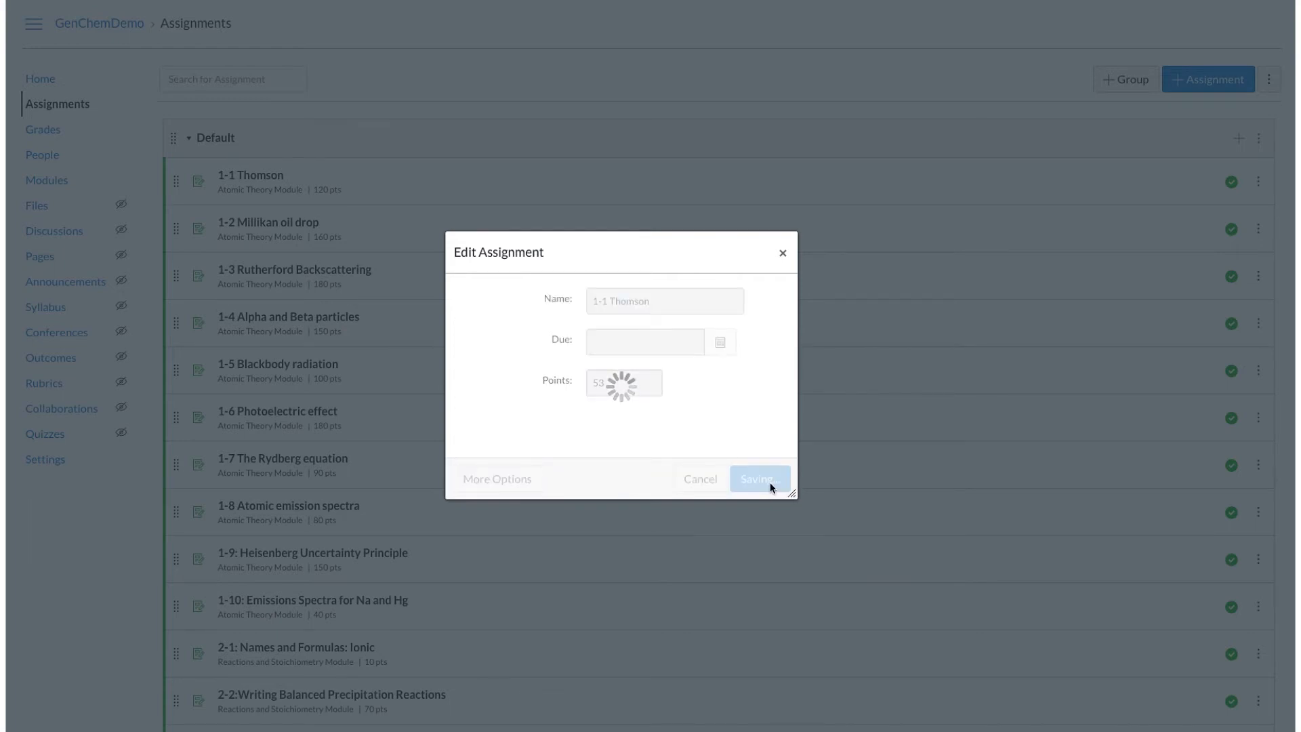
Go to the 1-1 Thomson assignment page and start its assessment
click(760, 479)
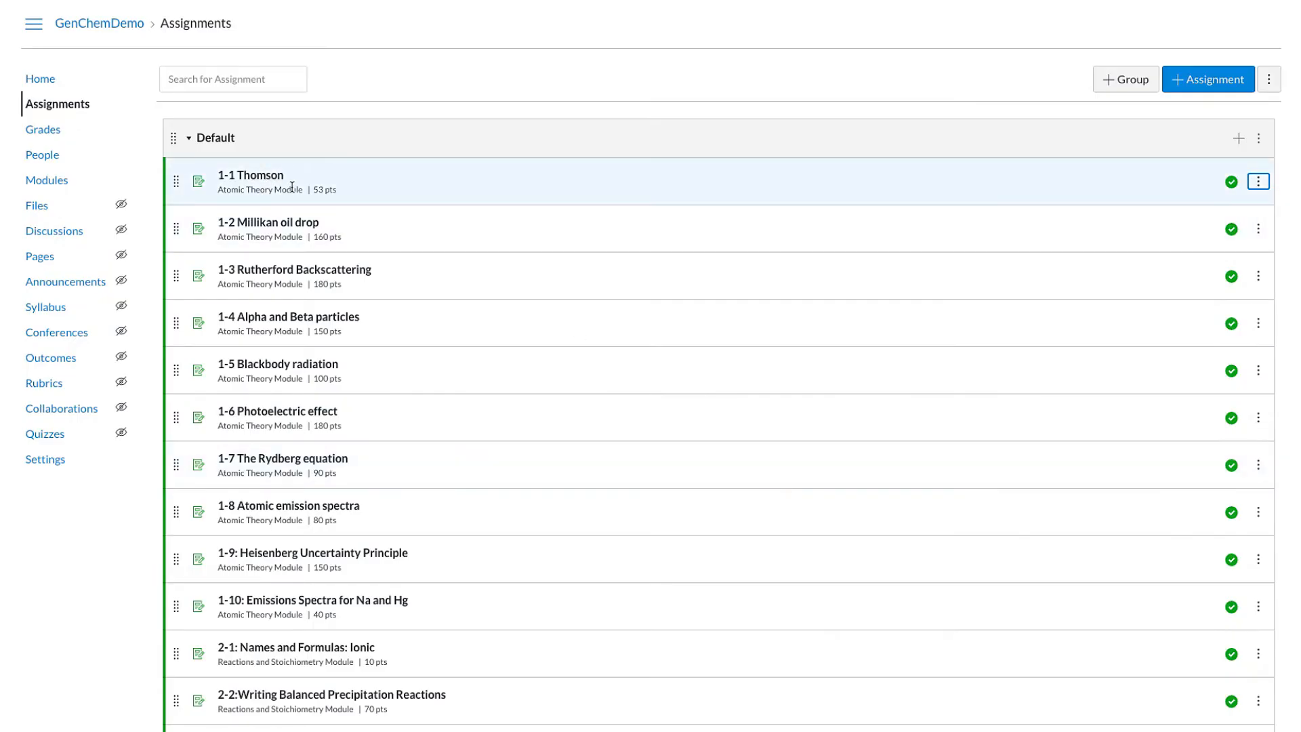
mouse_move(329, 189)
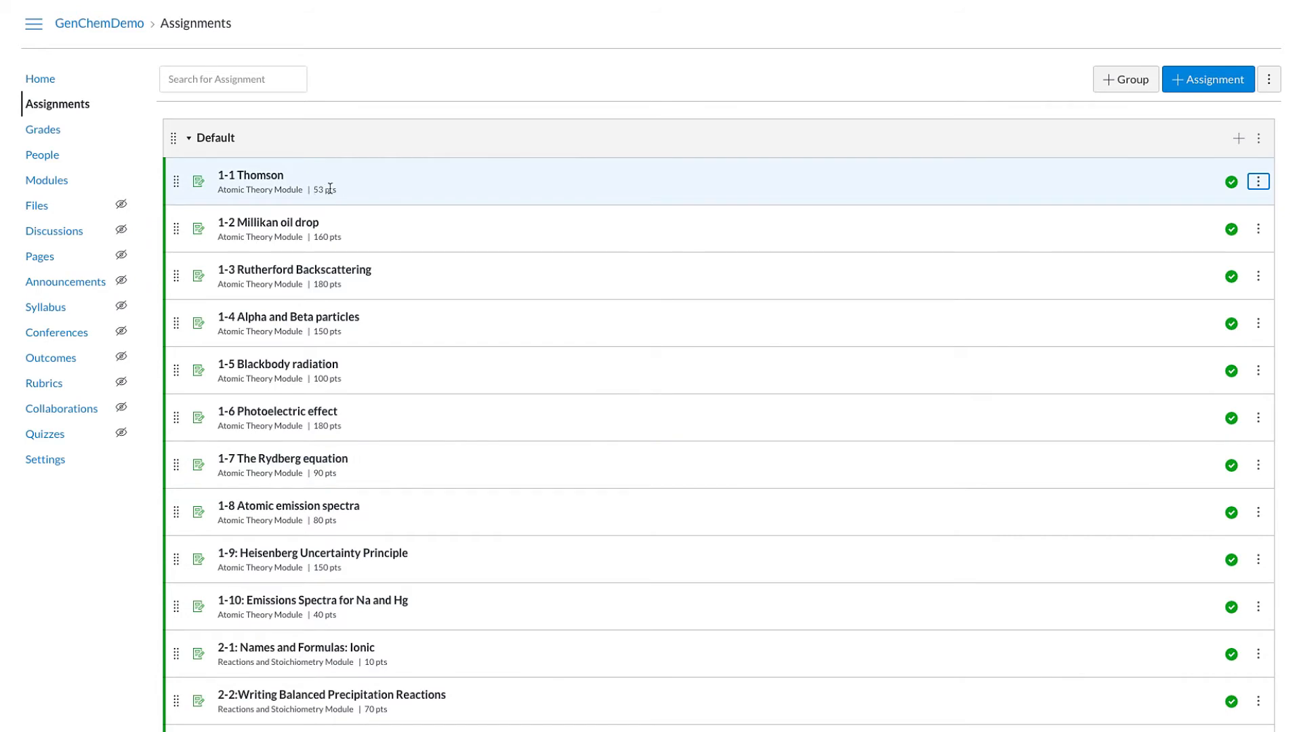
mouse_move(255, 182)
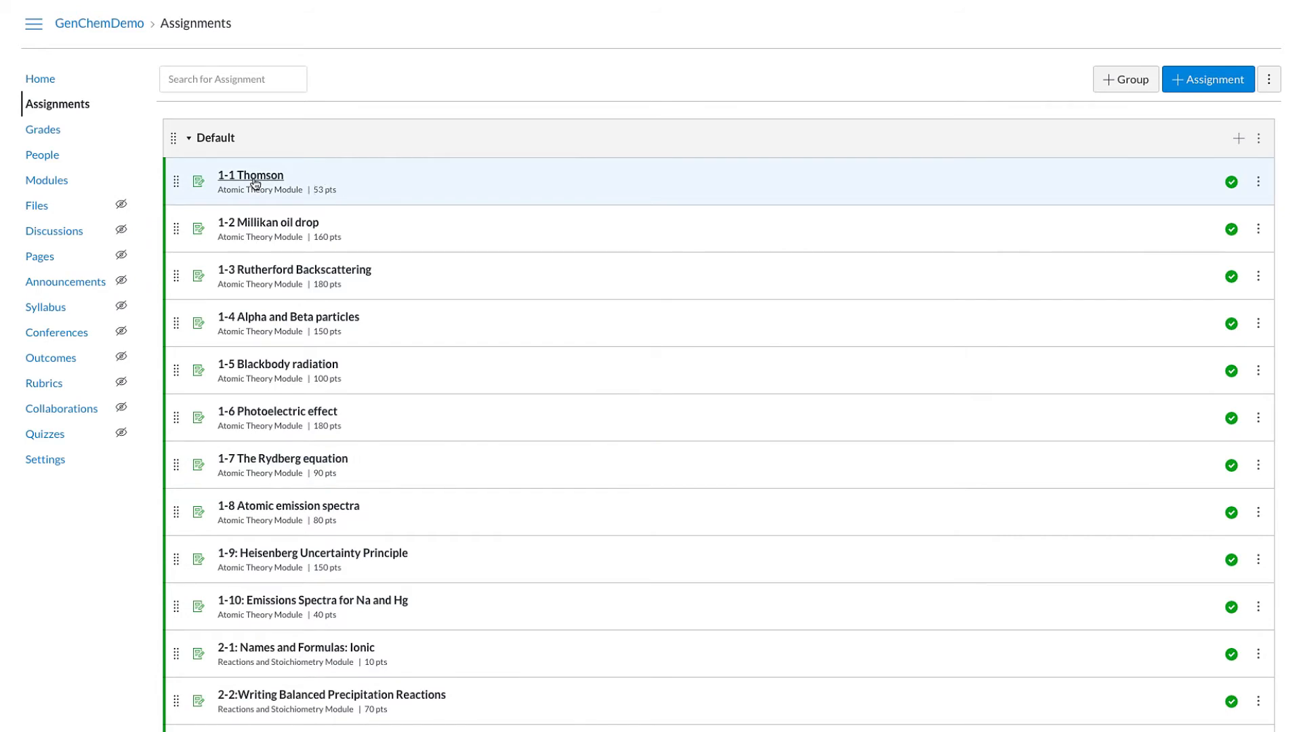
click(249, 175)
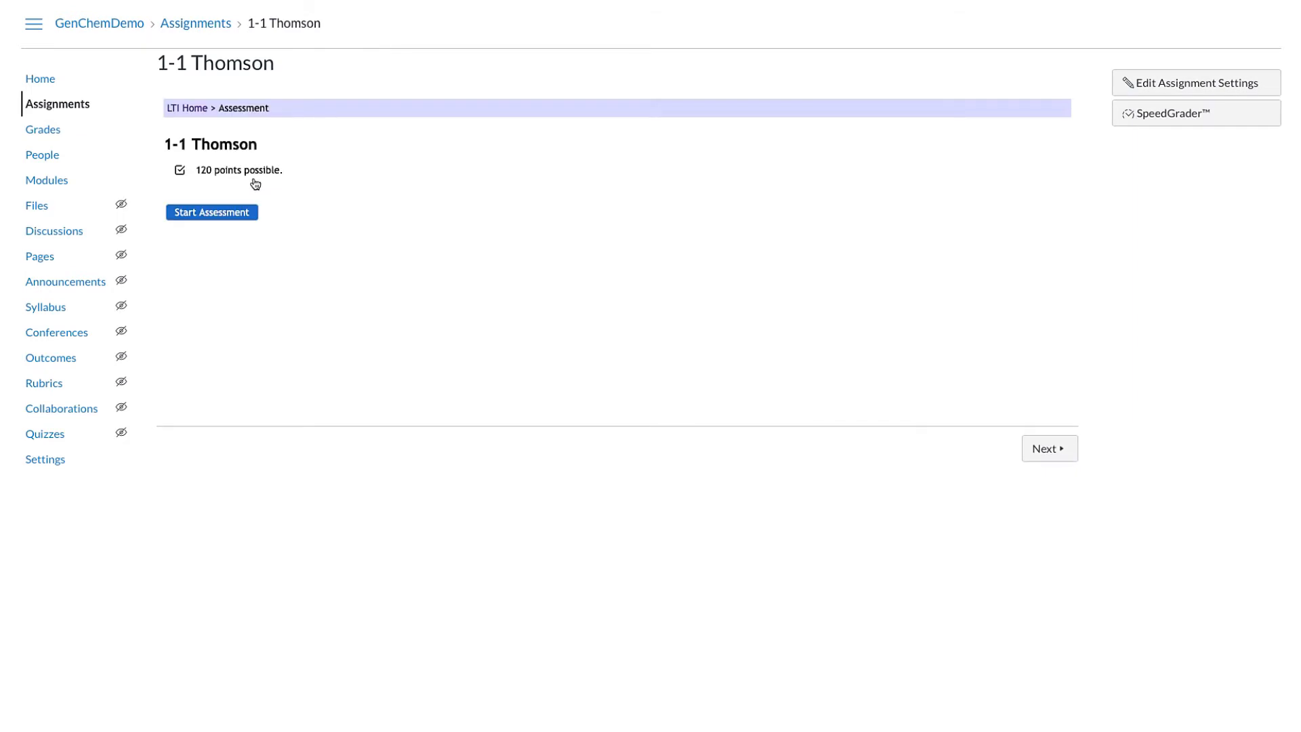
mouse_move(249, 183)
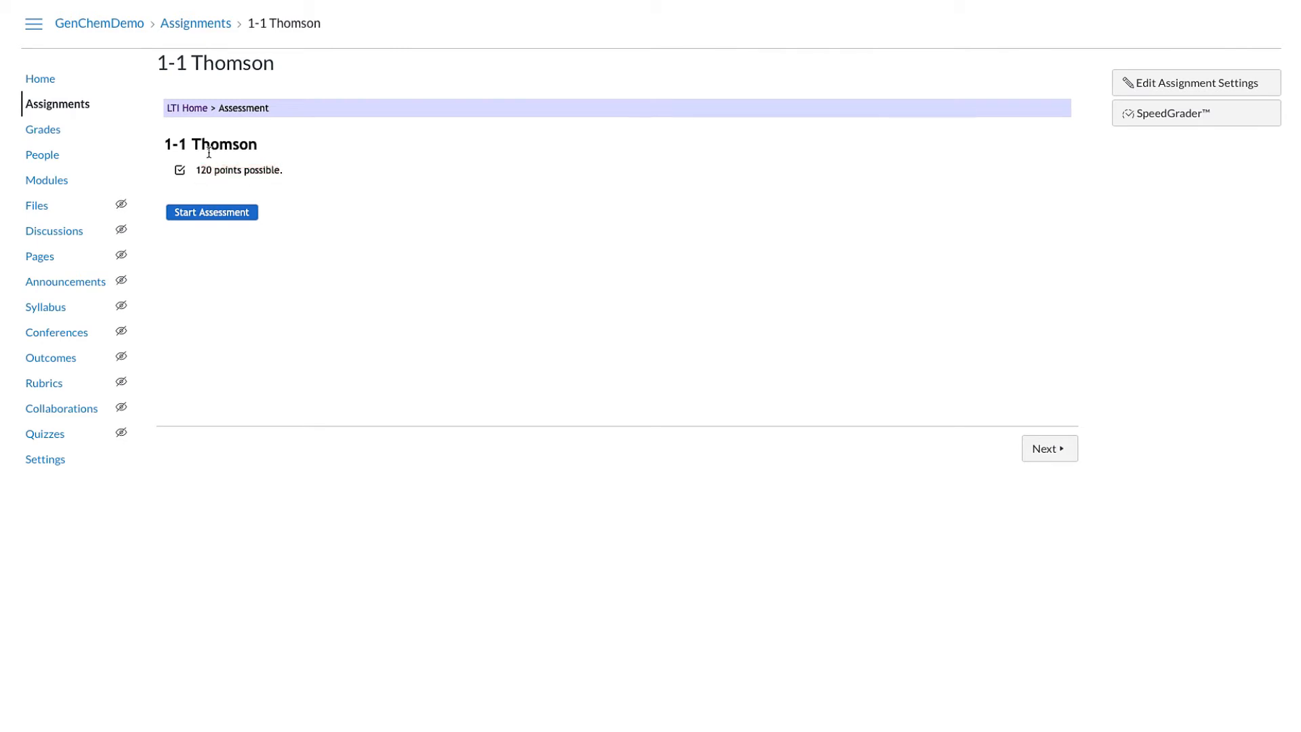
mouse_move(216, 168)
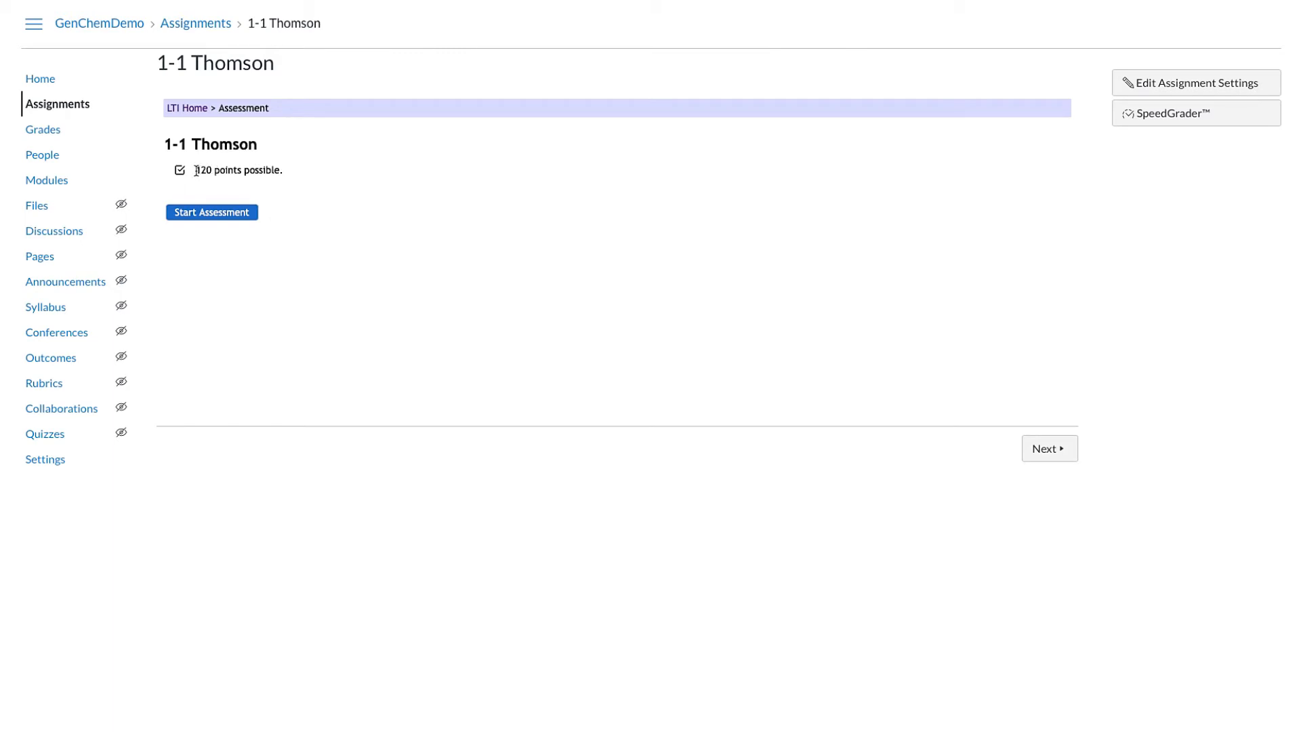
click(212, 211)
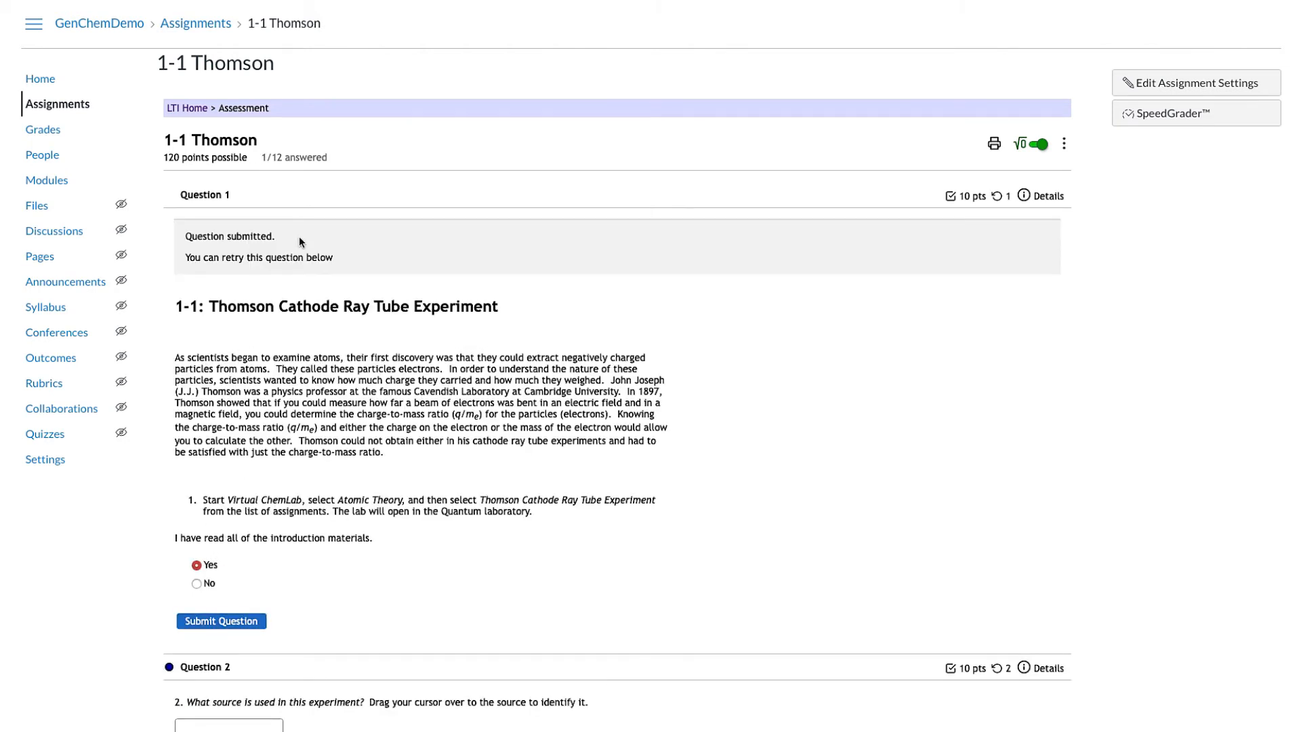
mouse_move(42, 133)
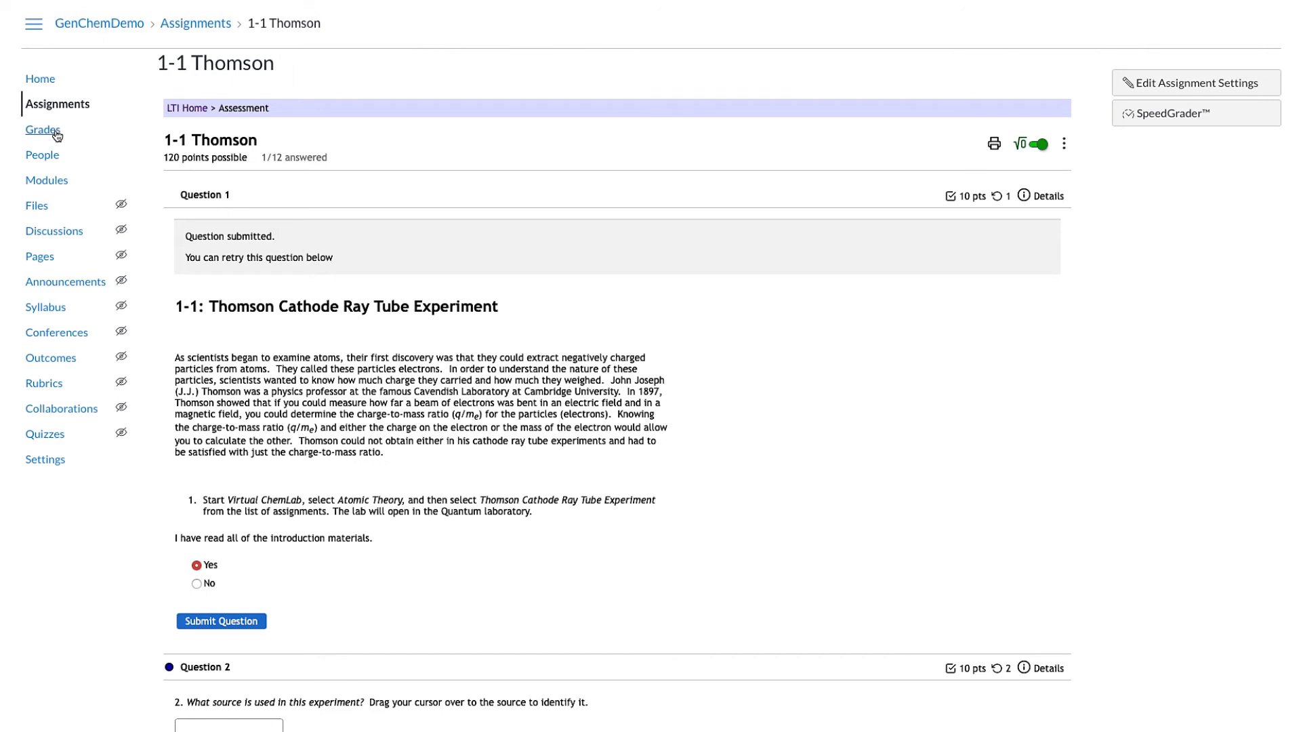
mouse_move(42, 80)
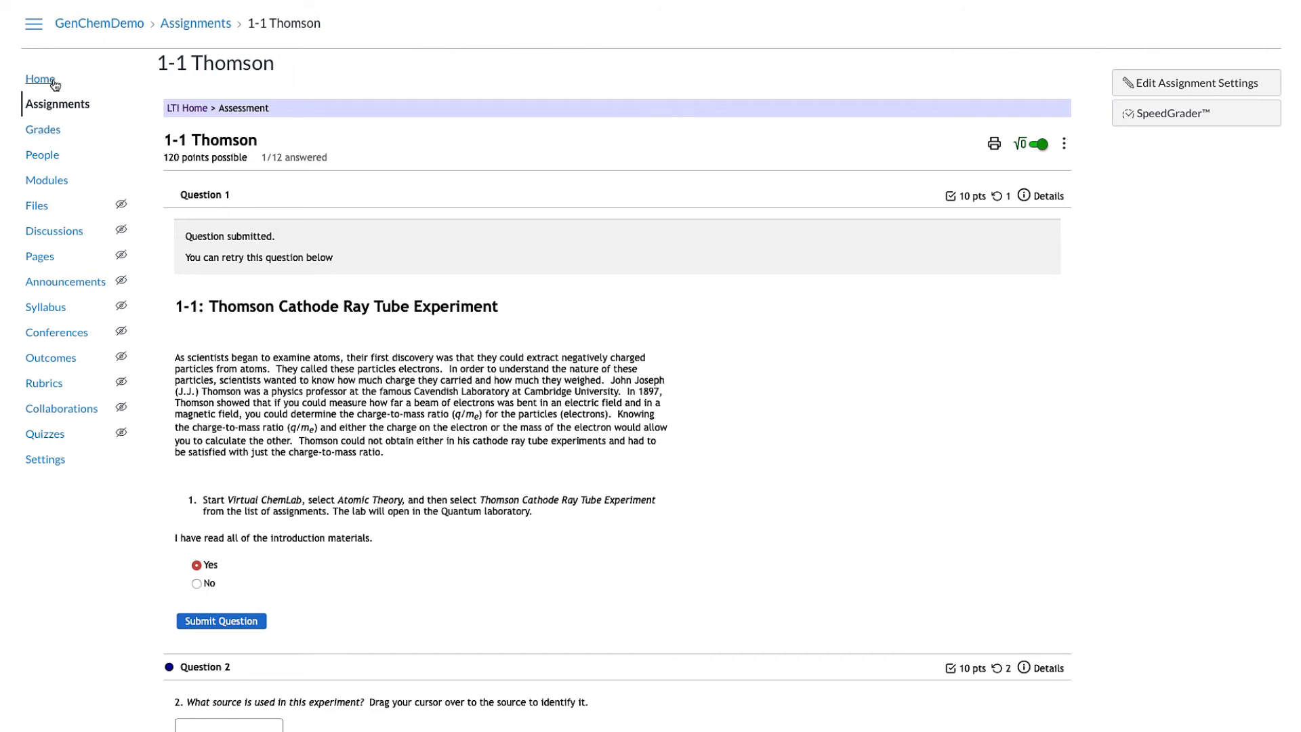
From course home, enter Student View and start the 1-1 Thomson assessment as Test Student
click(35, 79)
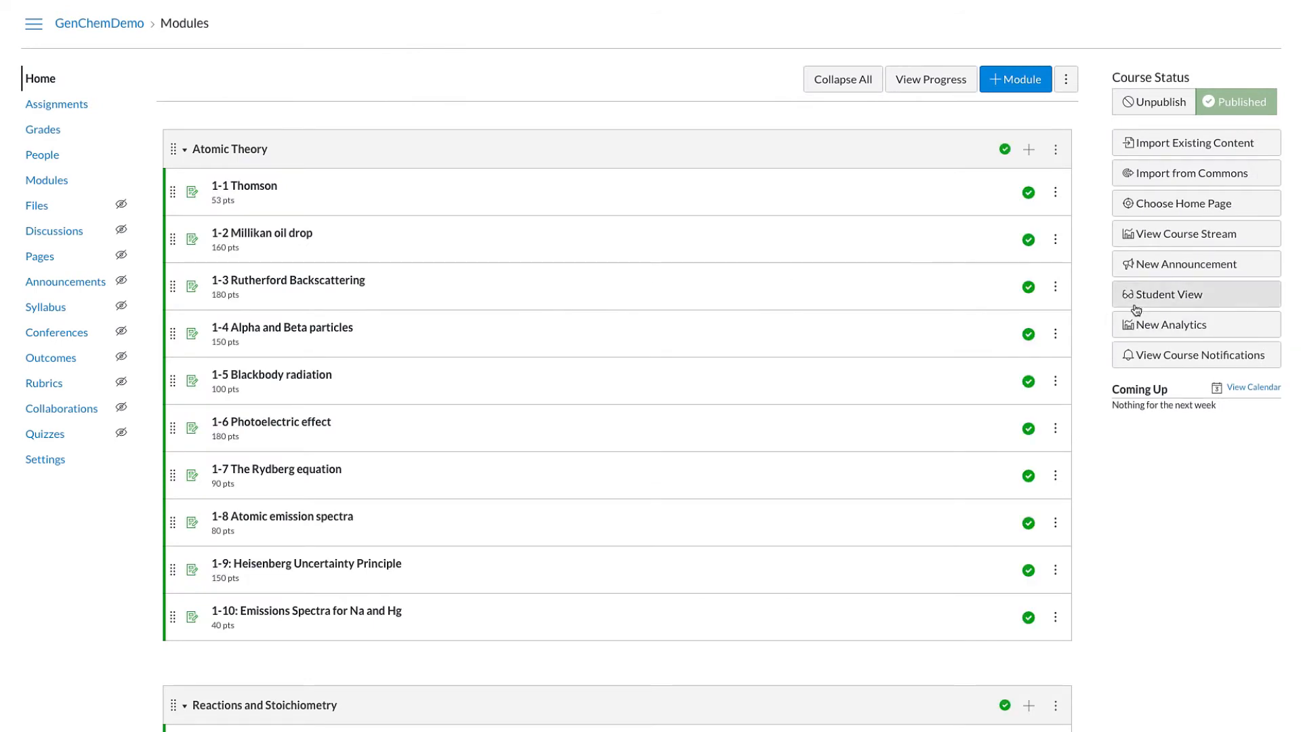
click(1197, 294)
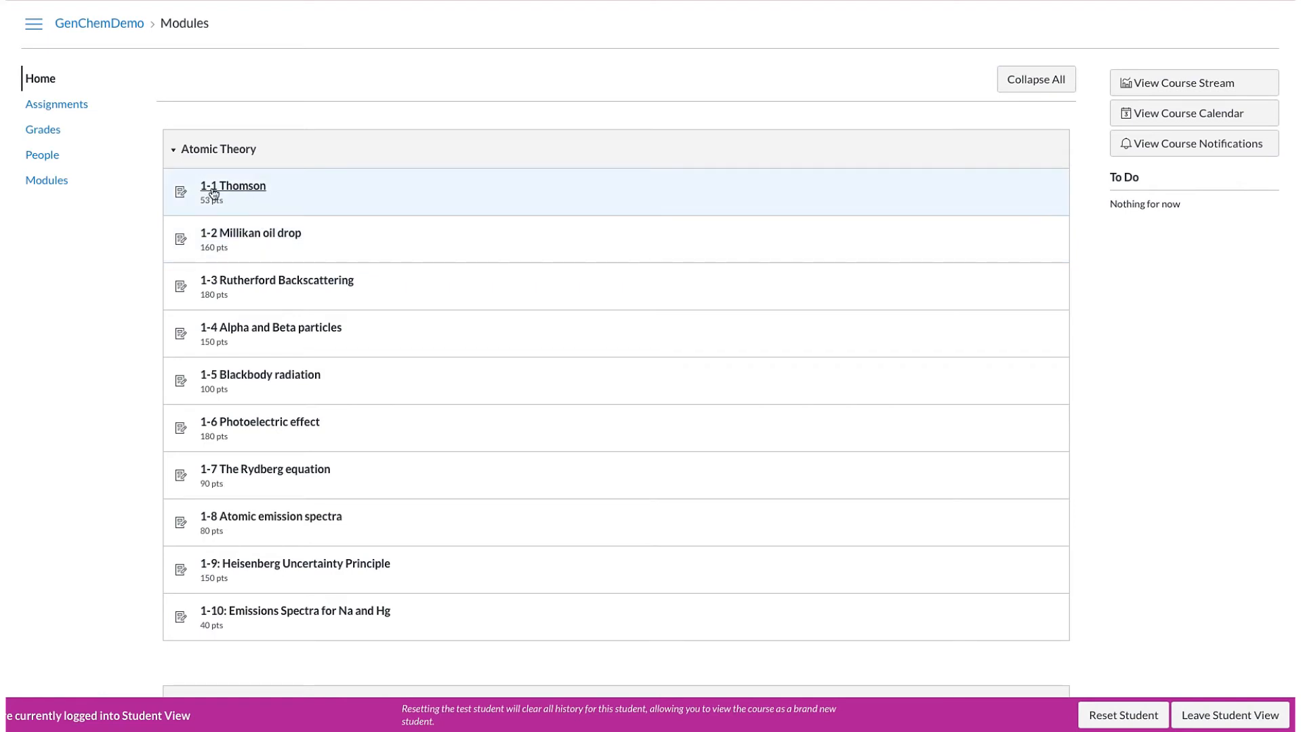
click(232, 185)
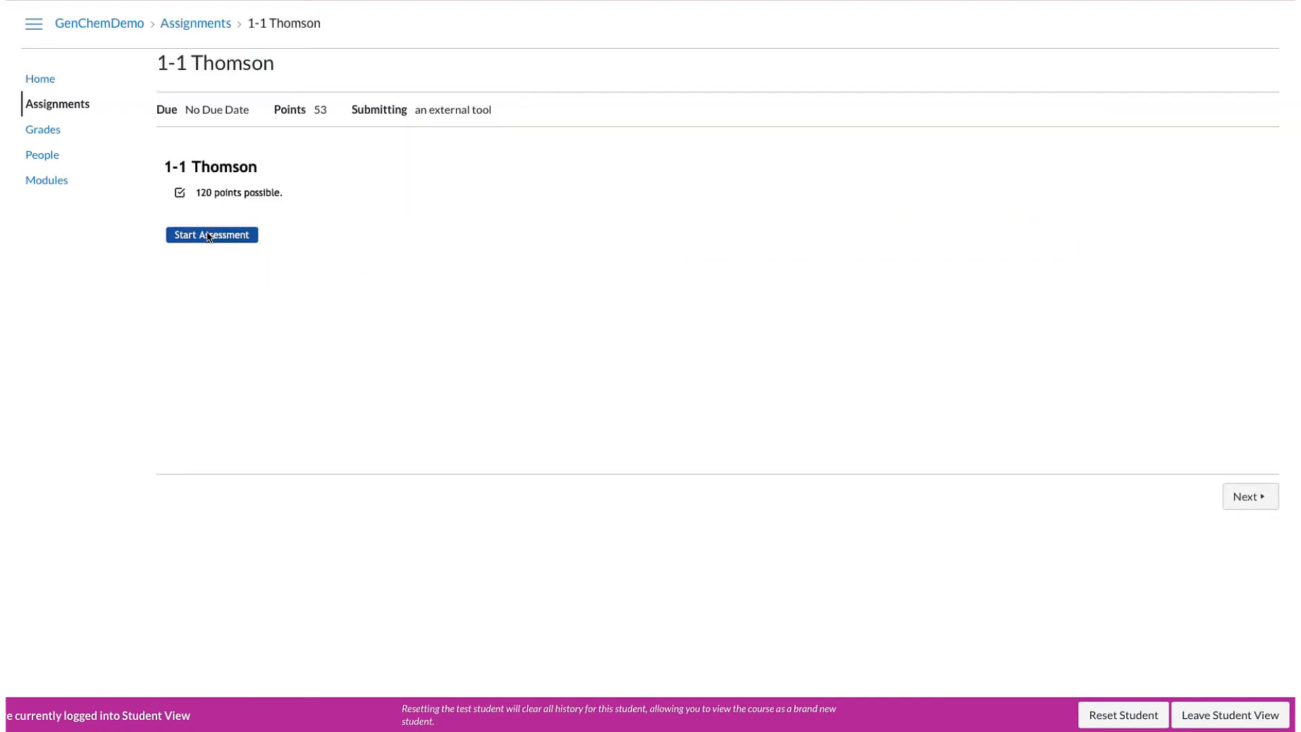
click(212, 235)
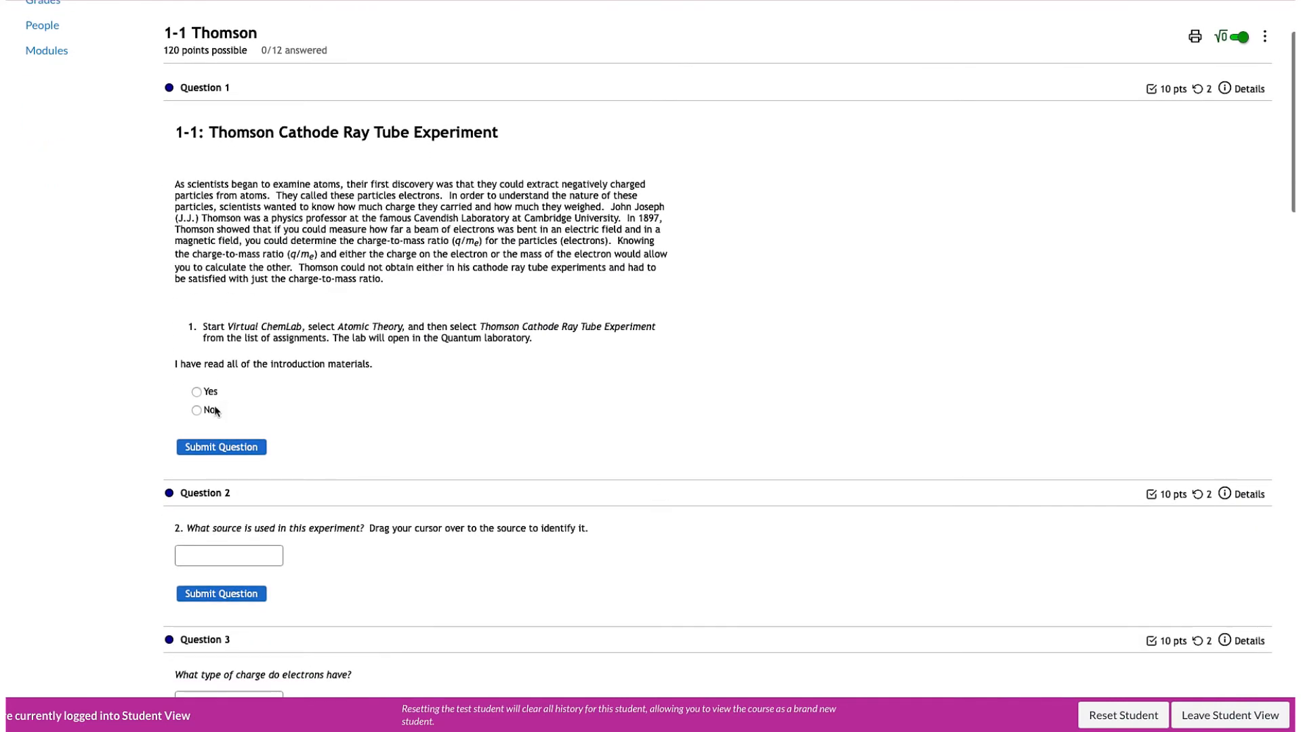
click(195, 391)
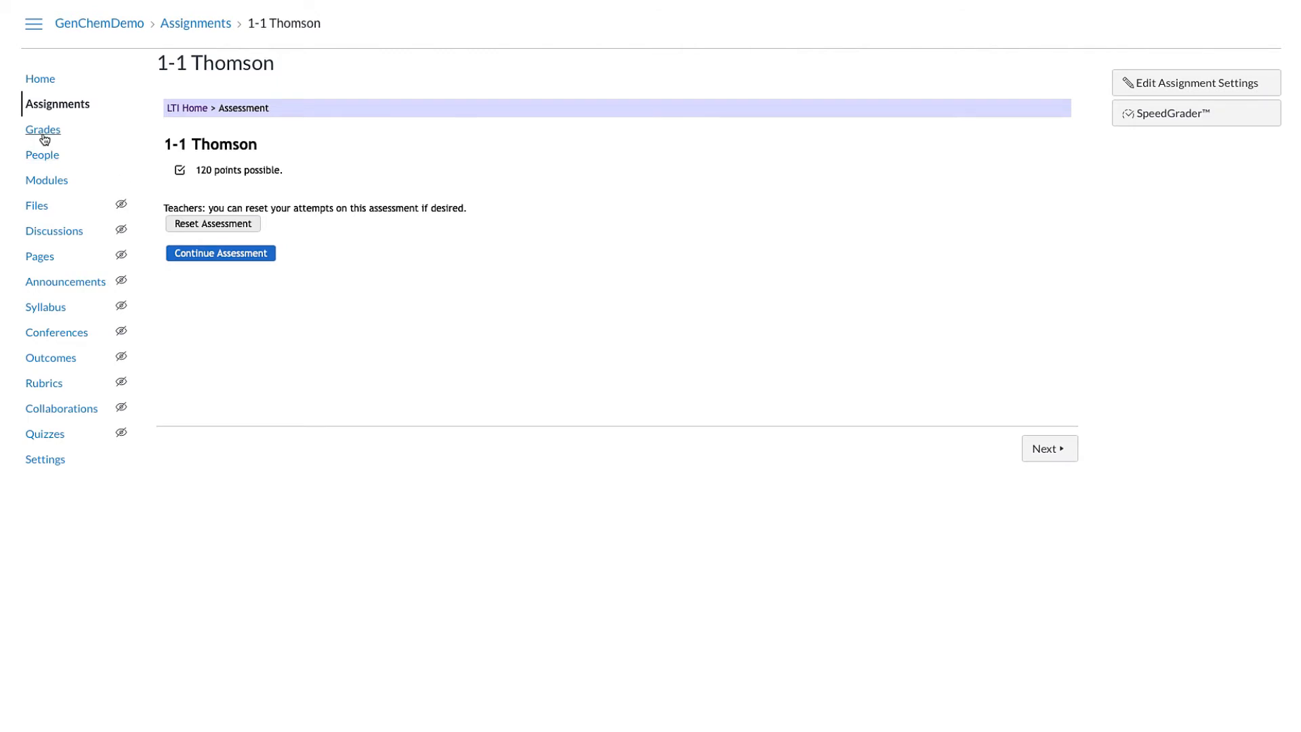
View the gradebook and inspect Test Student's 4.42/53 Thomson score without changing it
click(42, 130)
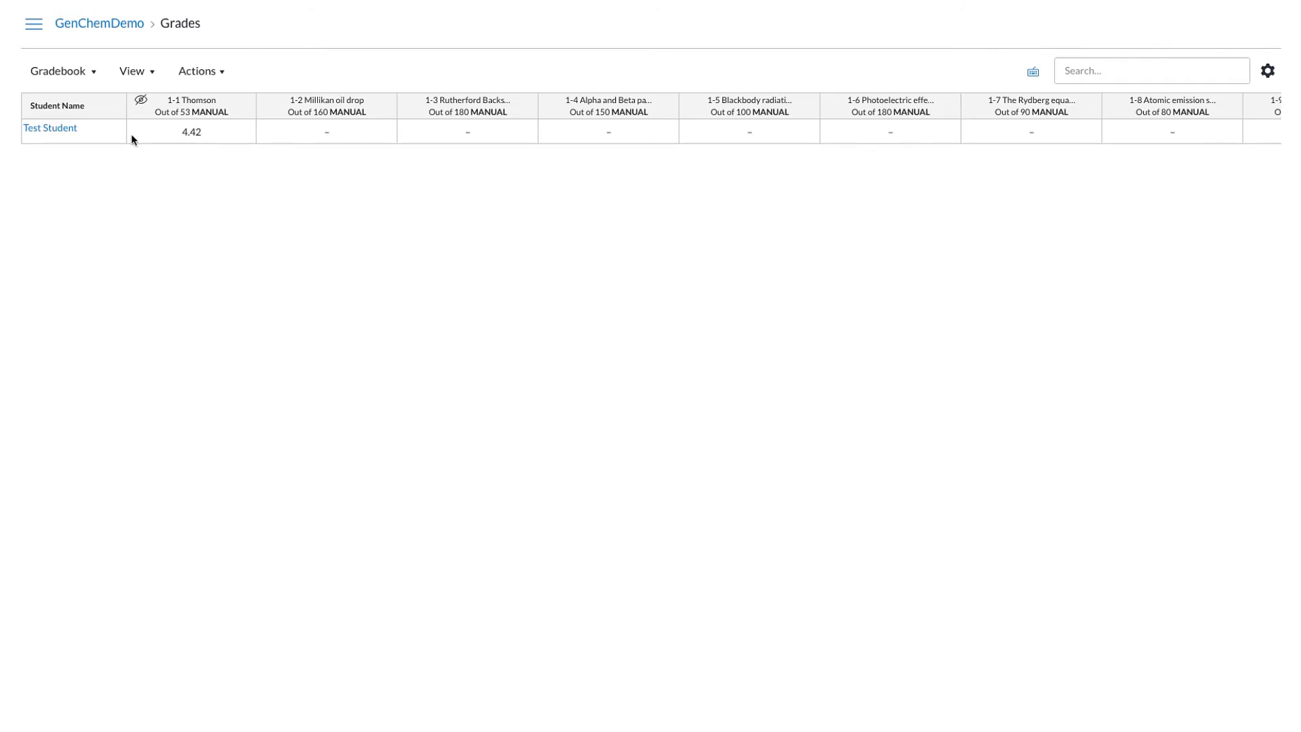
mouse_move(188, 118)
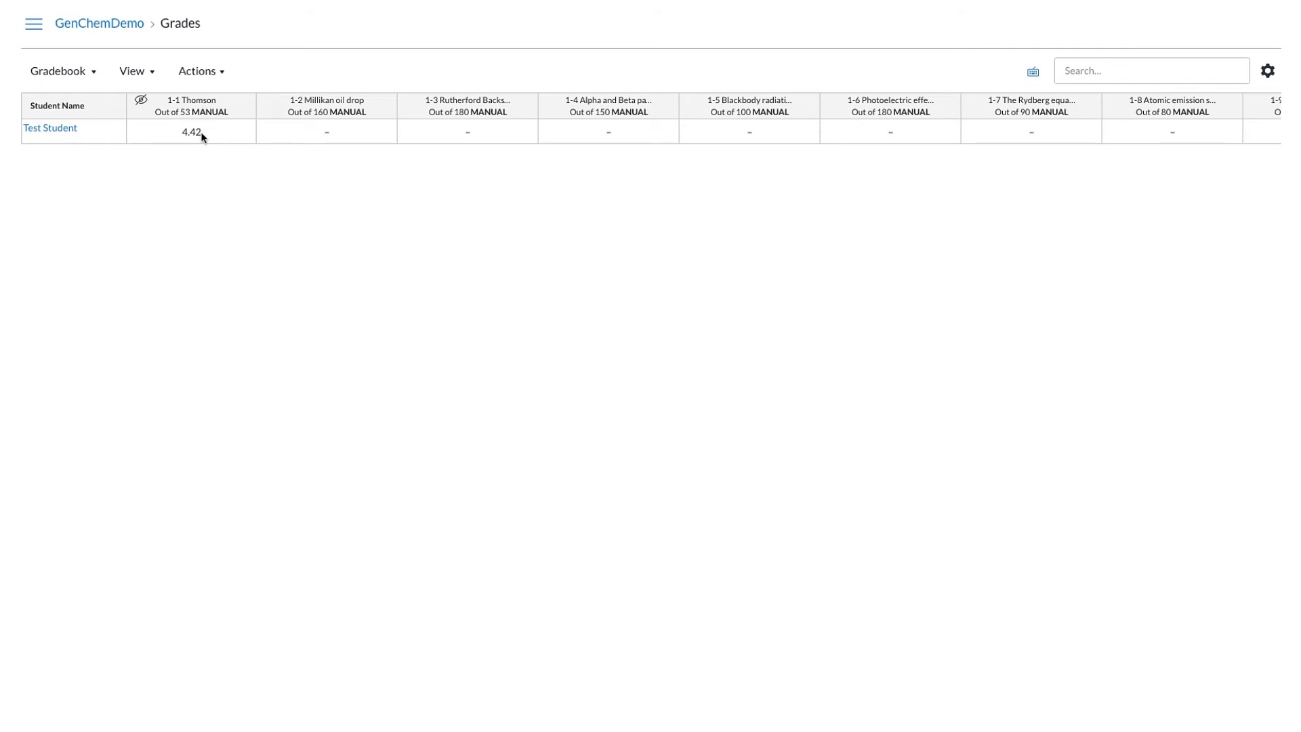
click(193, 133)
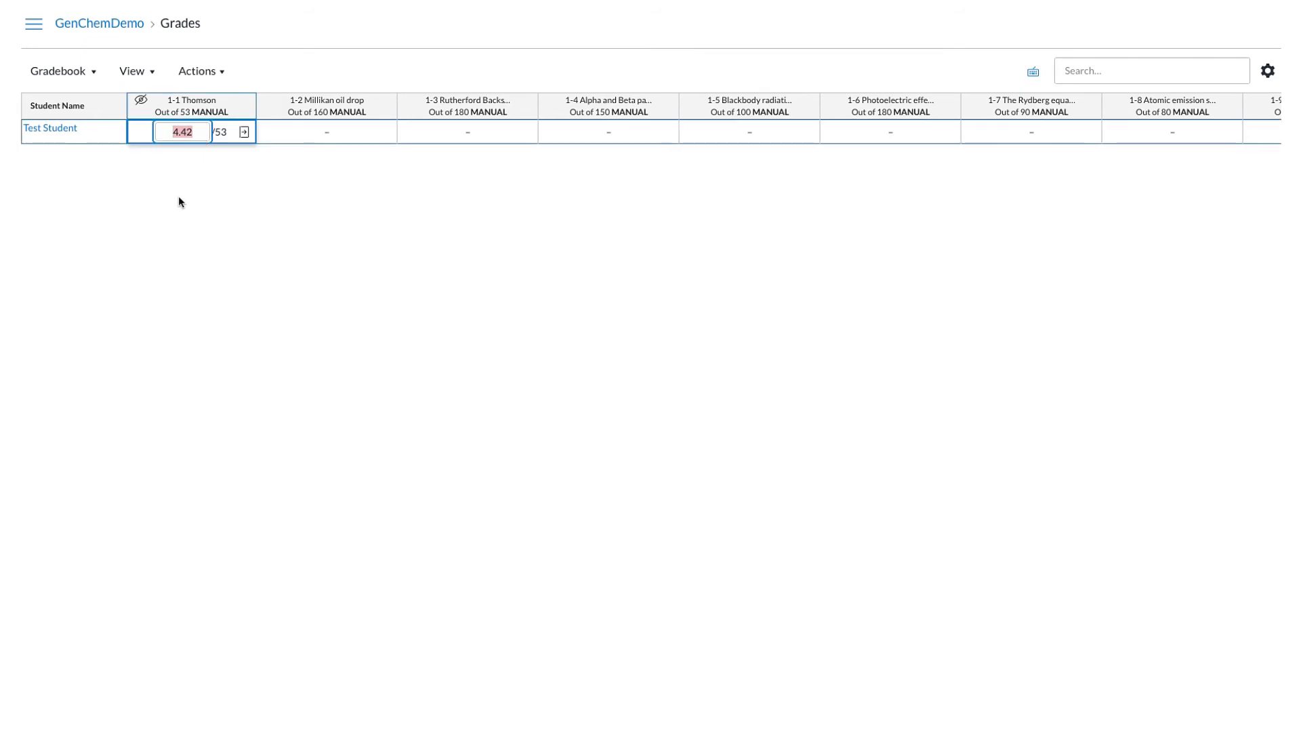
key(Enter)
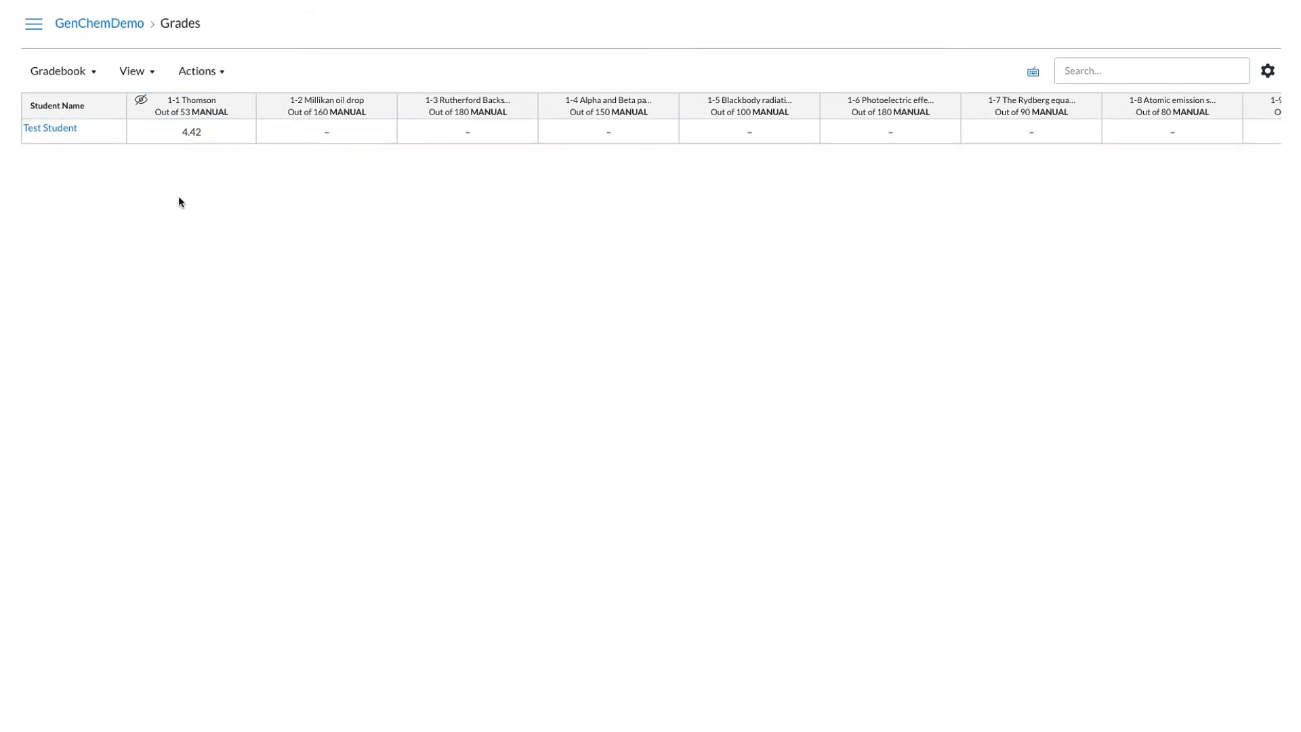
mouse_move(192, 105)
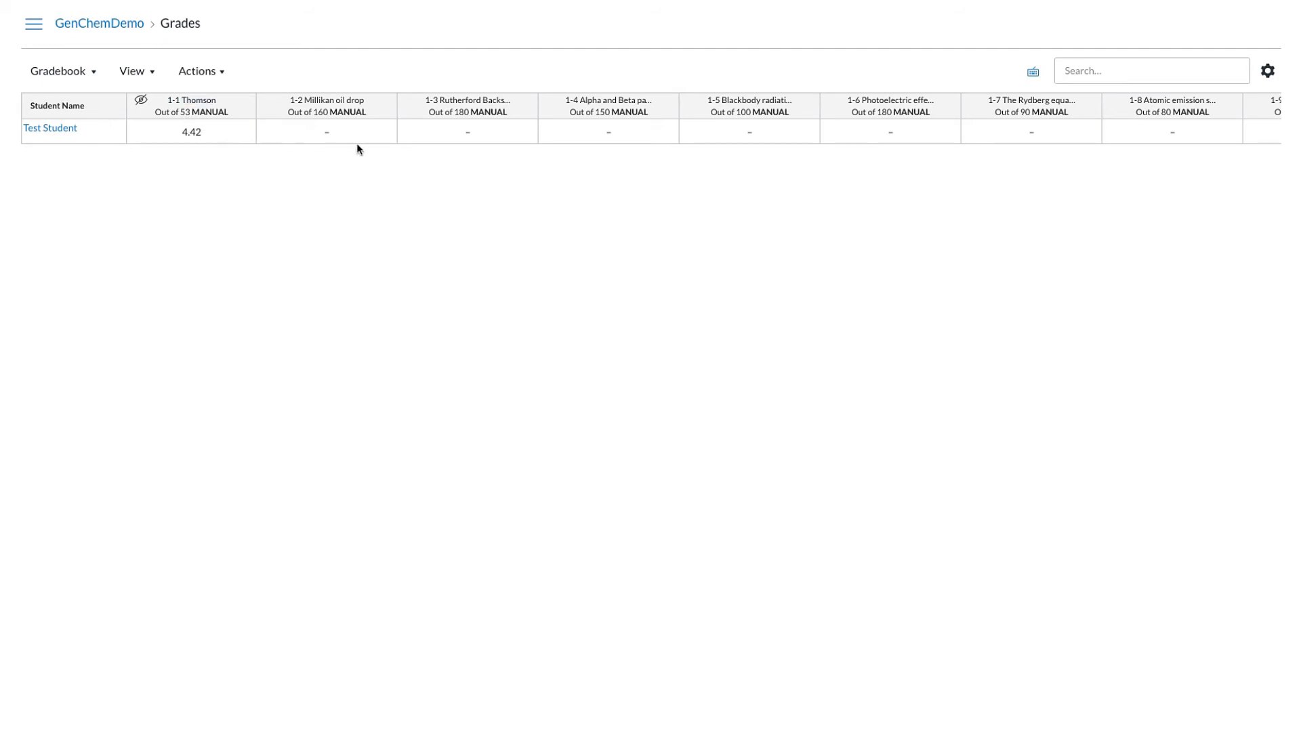
mouse_move(326, 142)
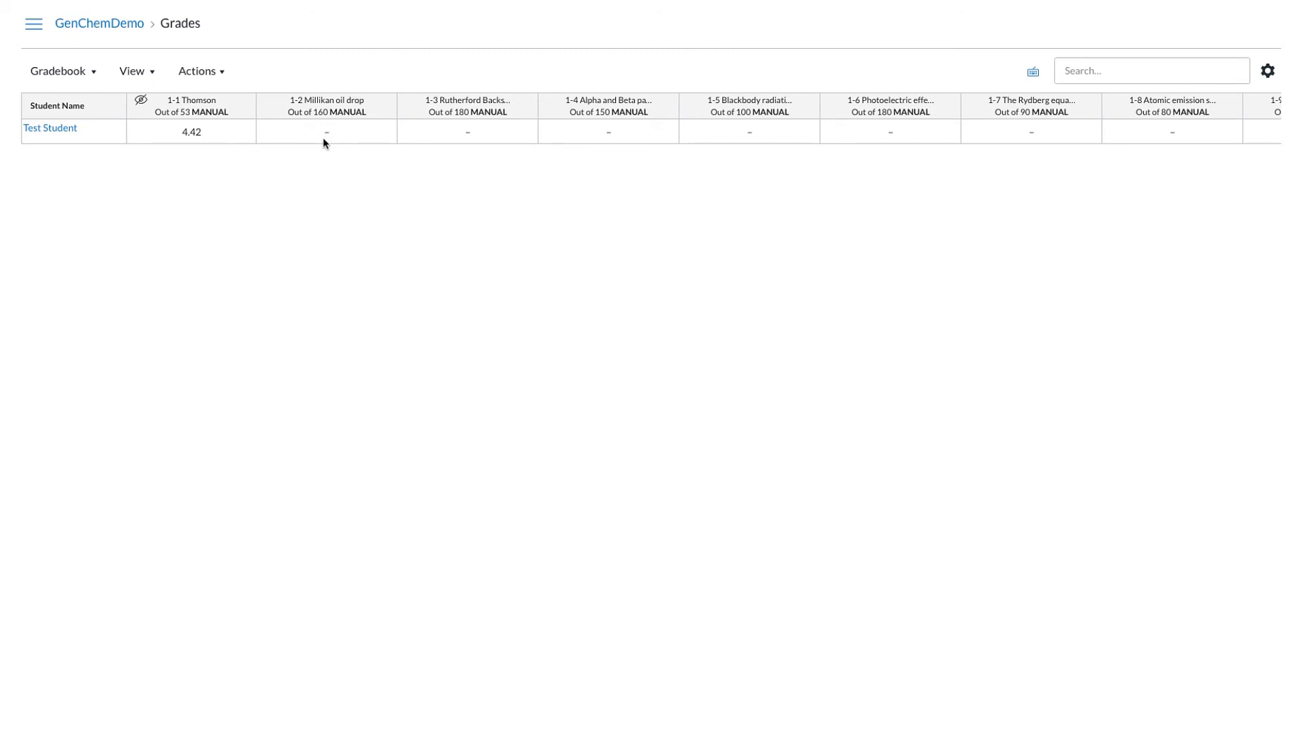
mouse_move(60, 73)
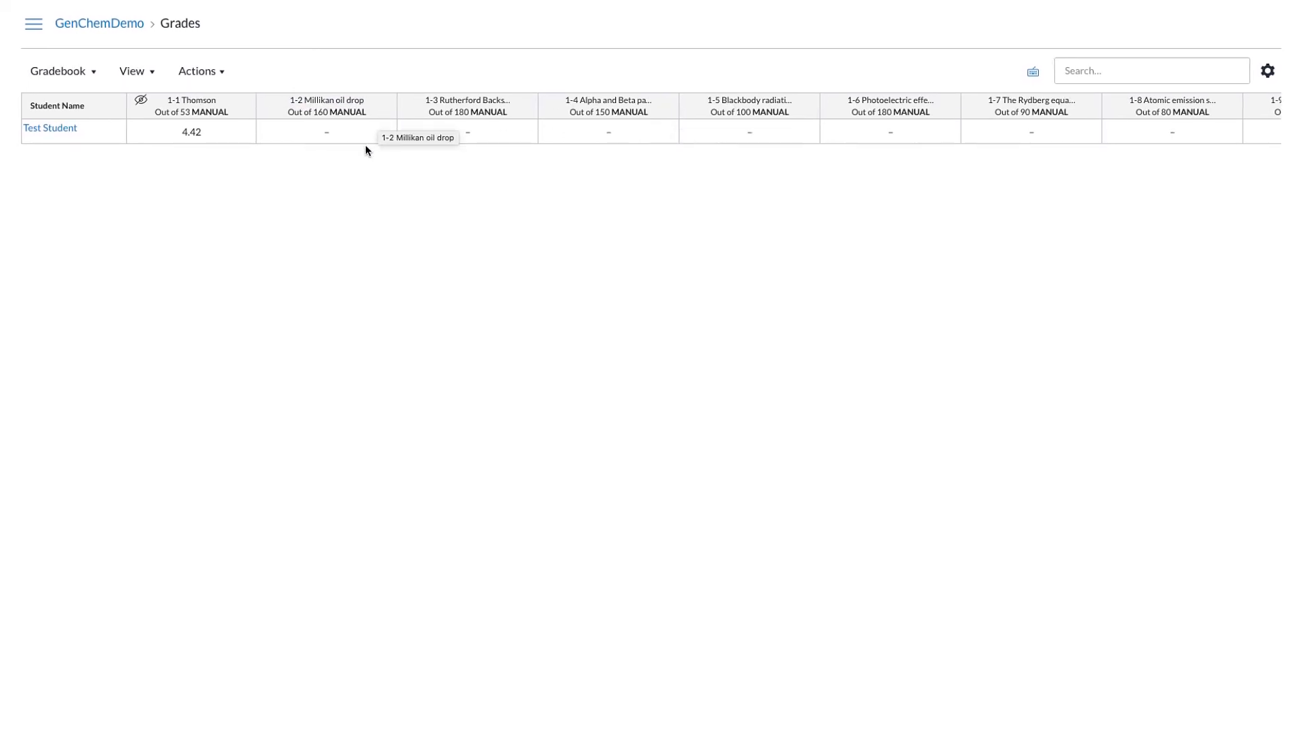
mouse_move(30, 127)
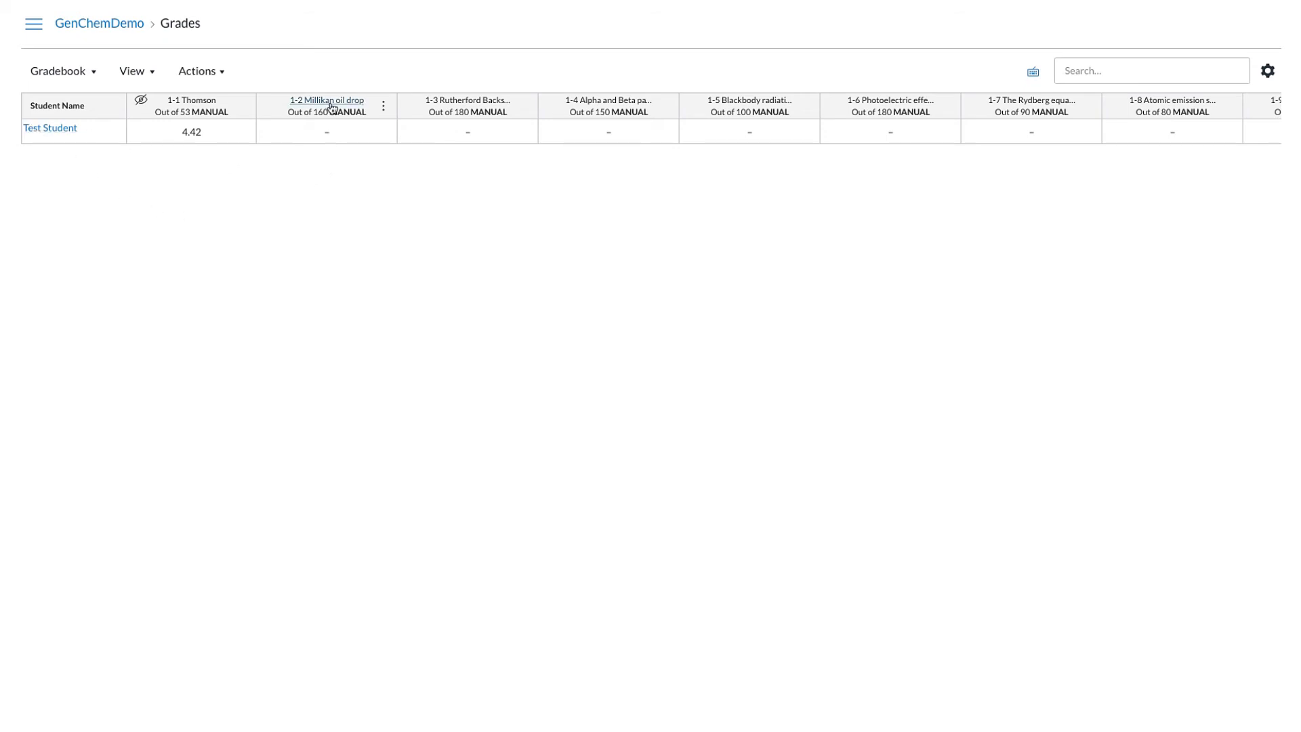
mouse_move(317, 119)
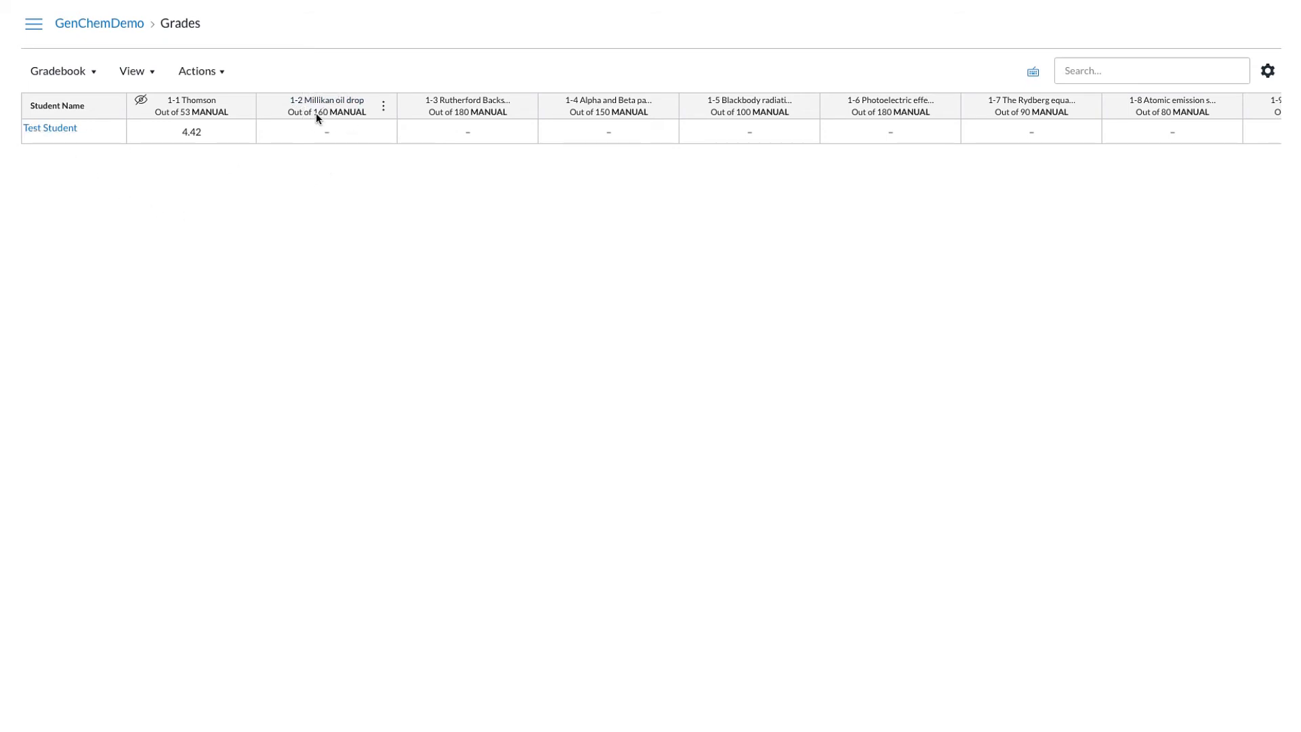
mouse_move(322, 117)
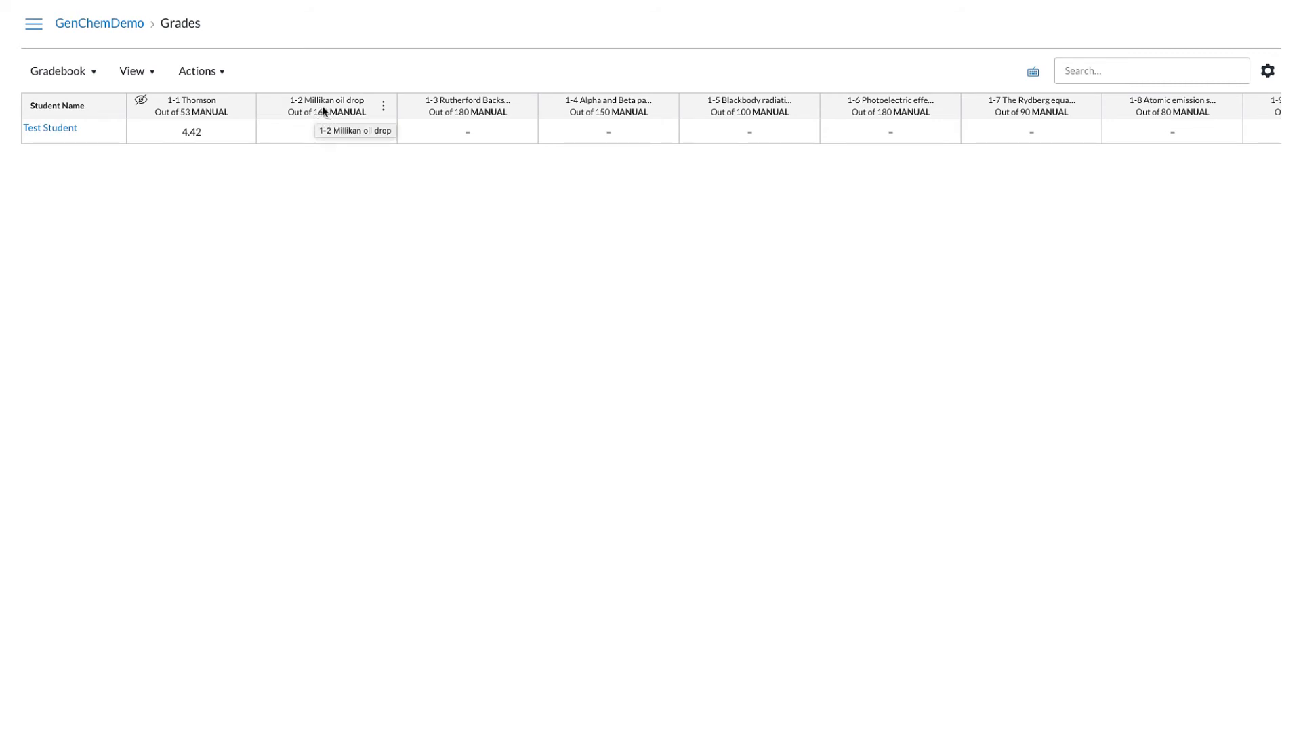
mouse_move(316, 122)
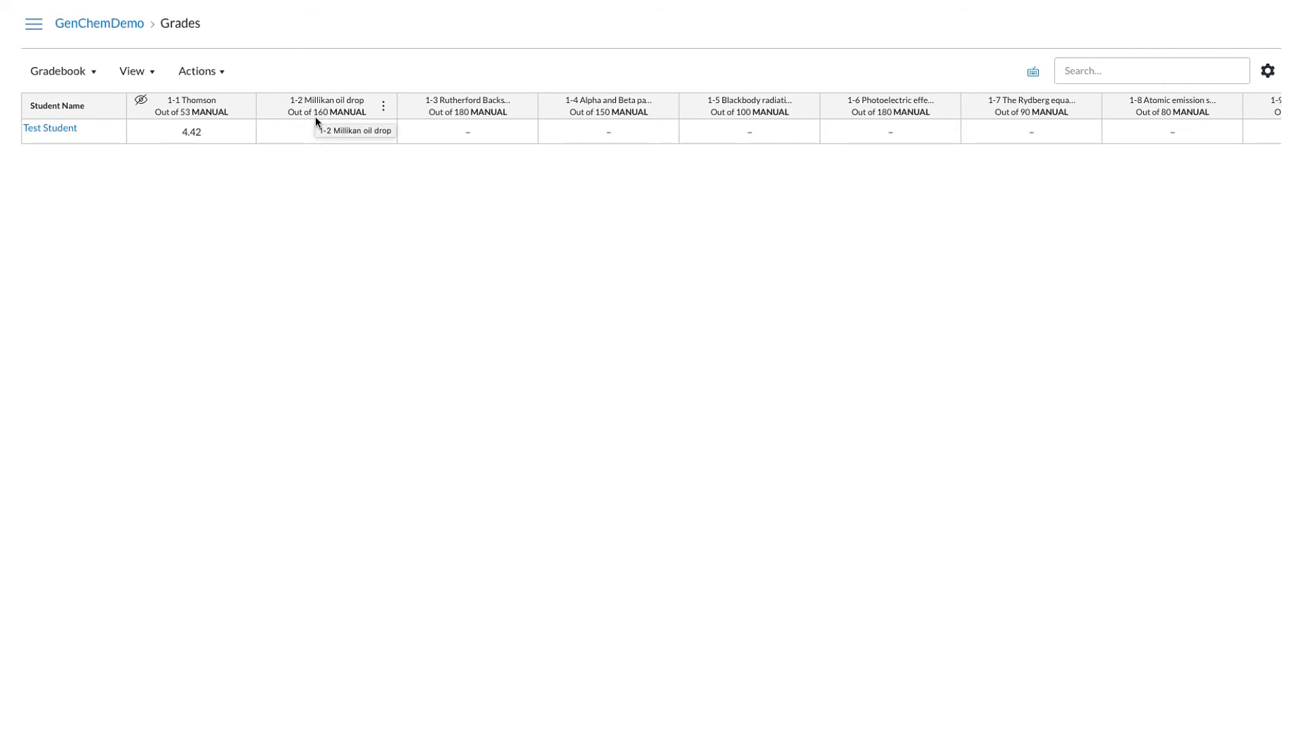
mouse_move(325, 207)
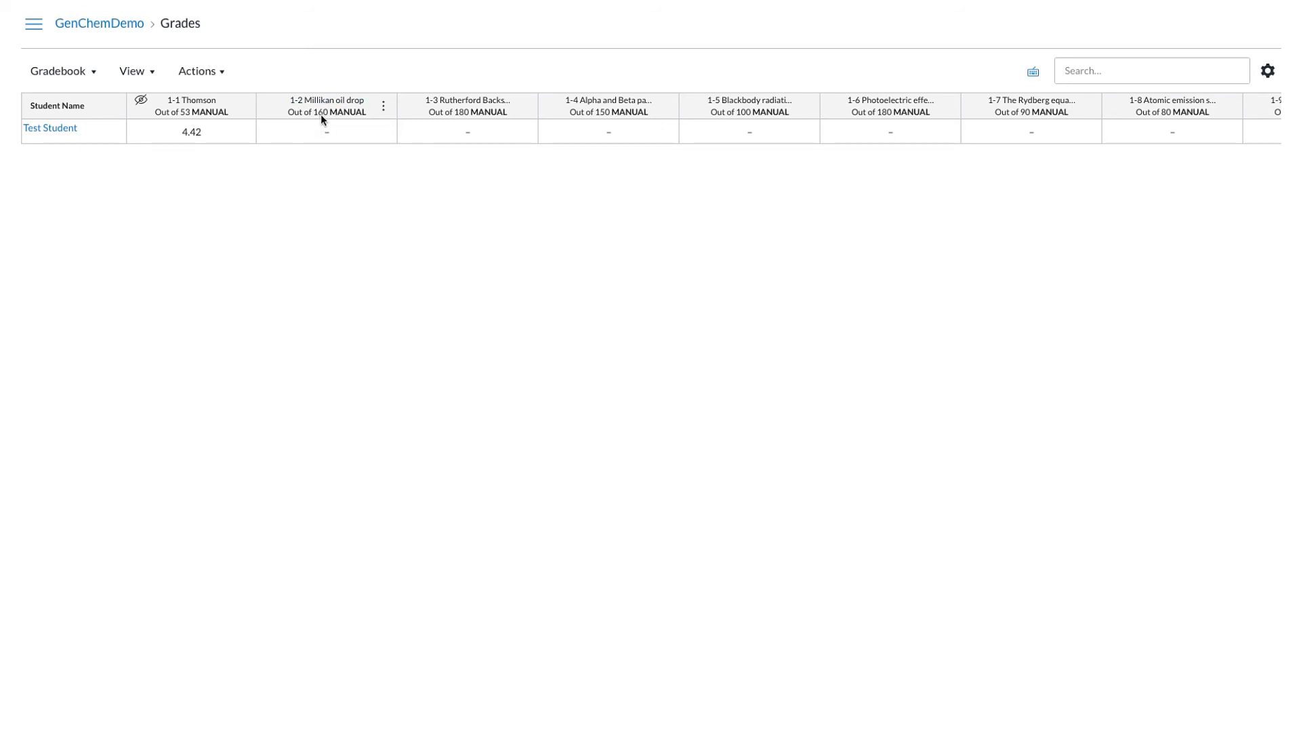
mouse_move(323, 119)
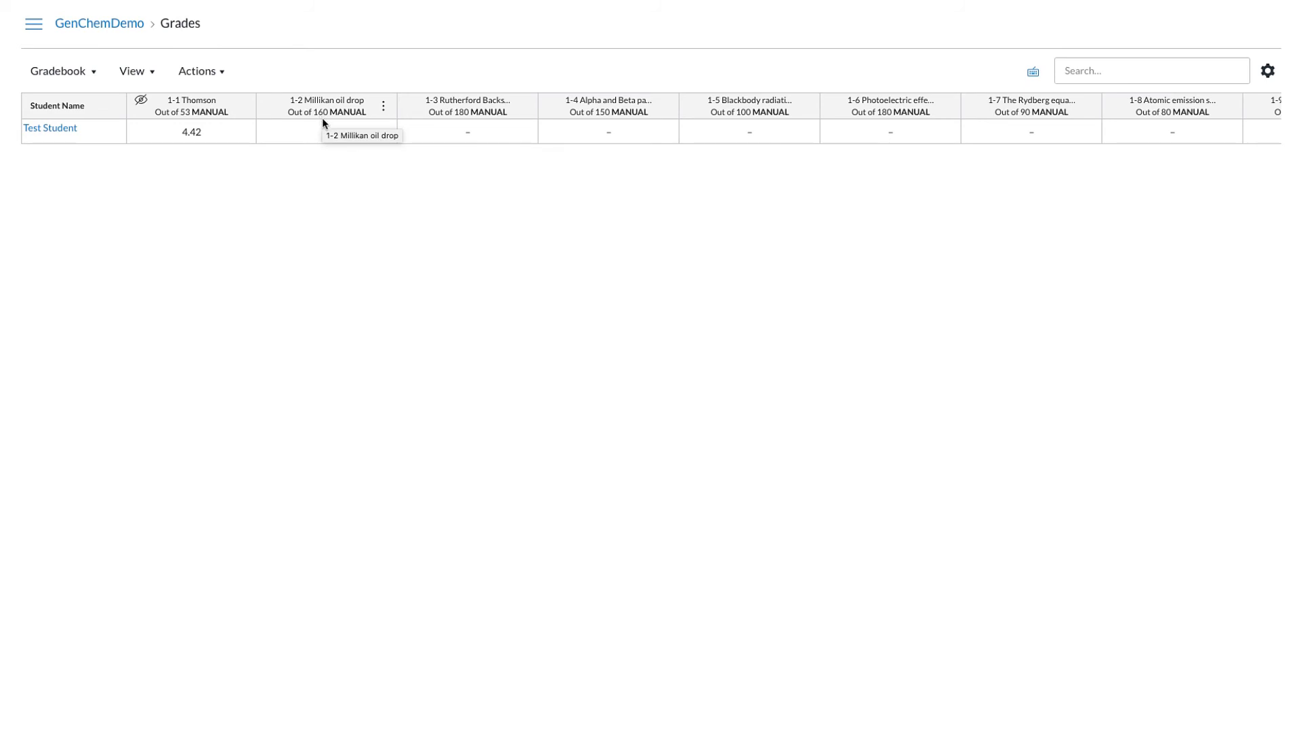
Check the blank 1-2 Millikan oil drop cell, then reveal the course navigation menu
click(325, 132)
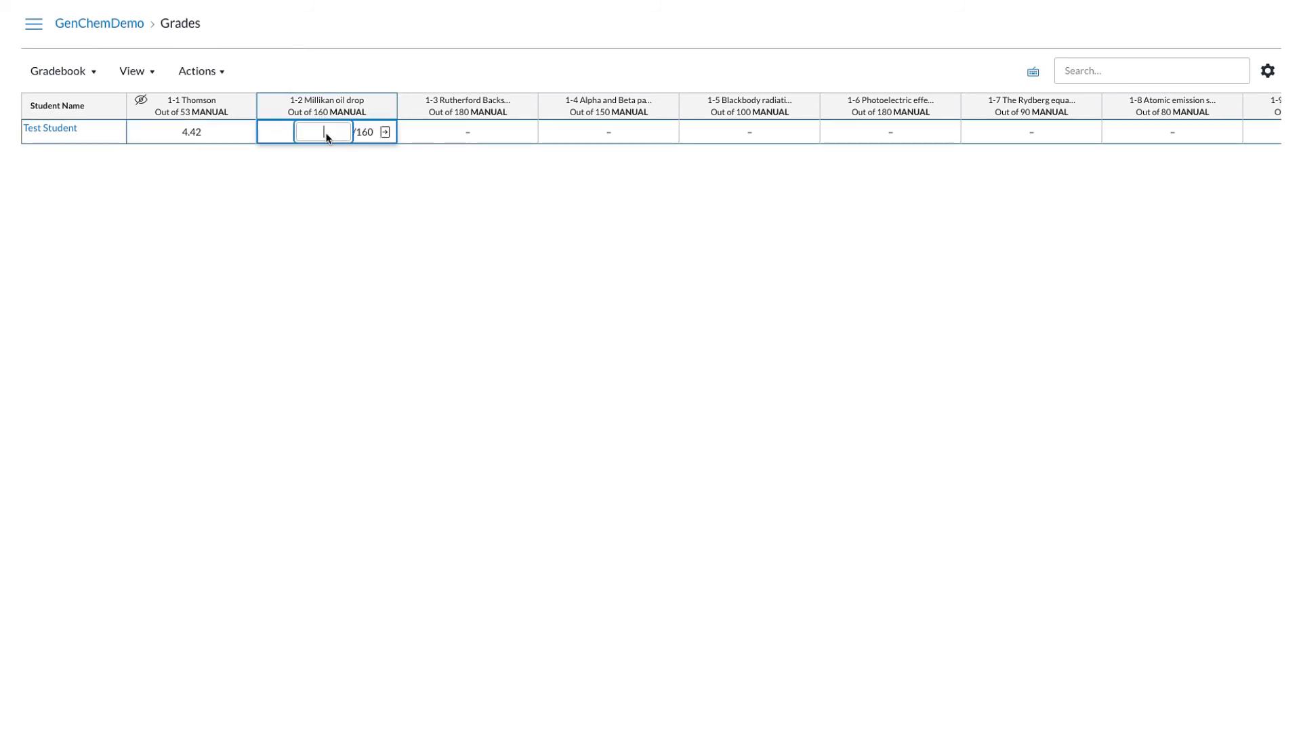
mouse_move(320, 189)
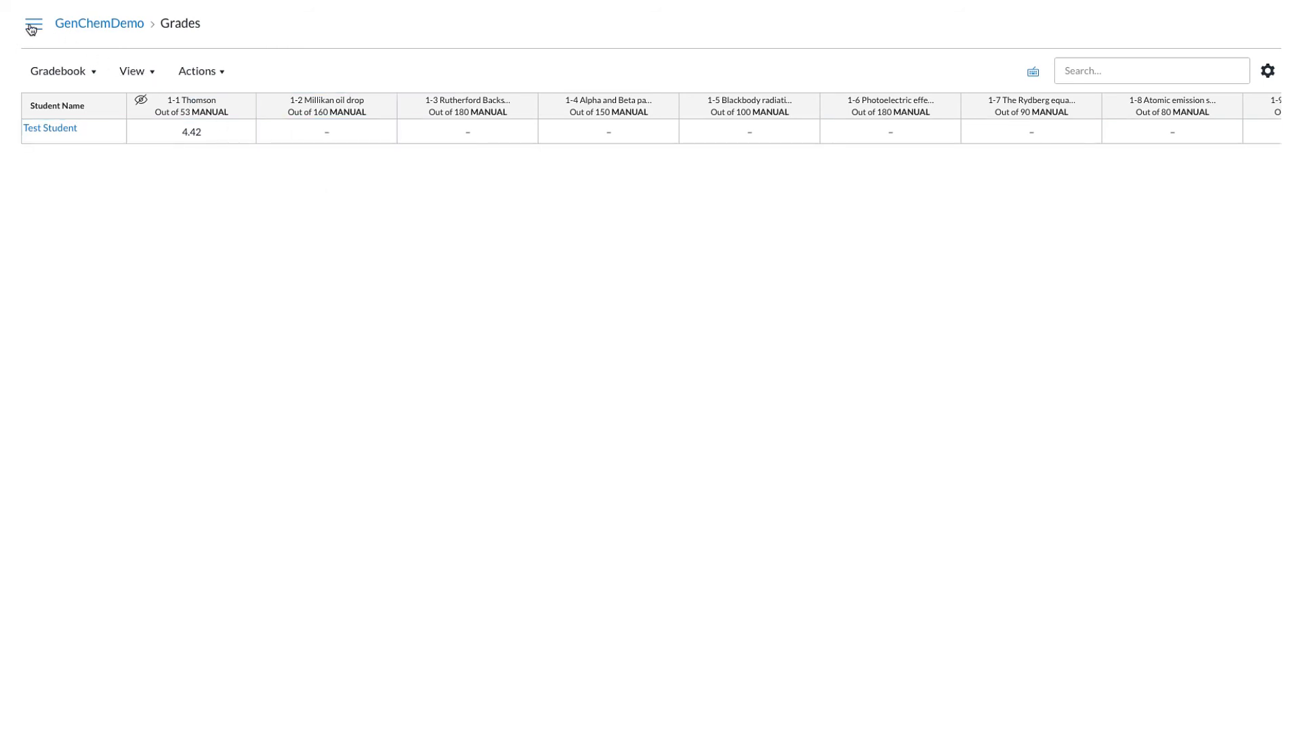
click(33, 23)
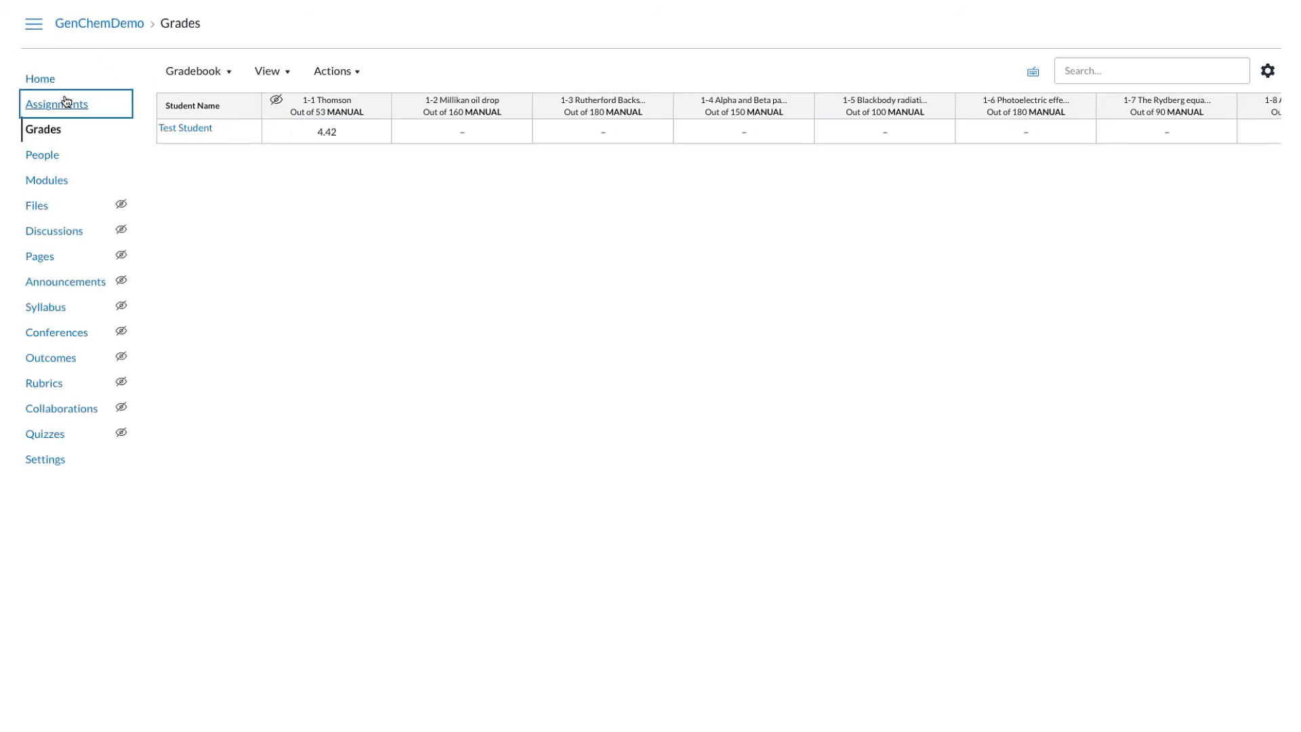
Return to the Assignments list, where 1-1 Thomson shows 53 pts
click(57, 103)
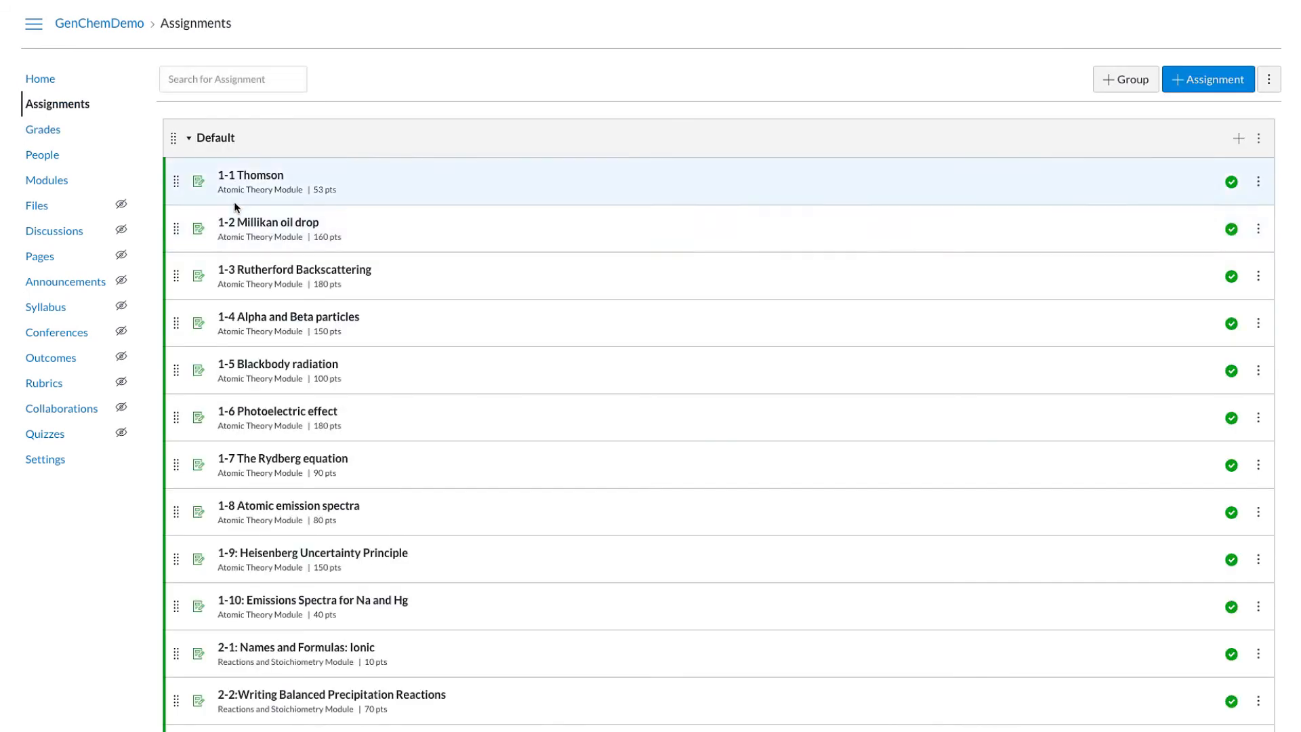
mouse_move(320, 239)
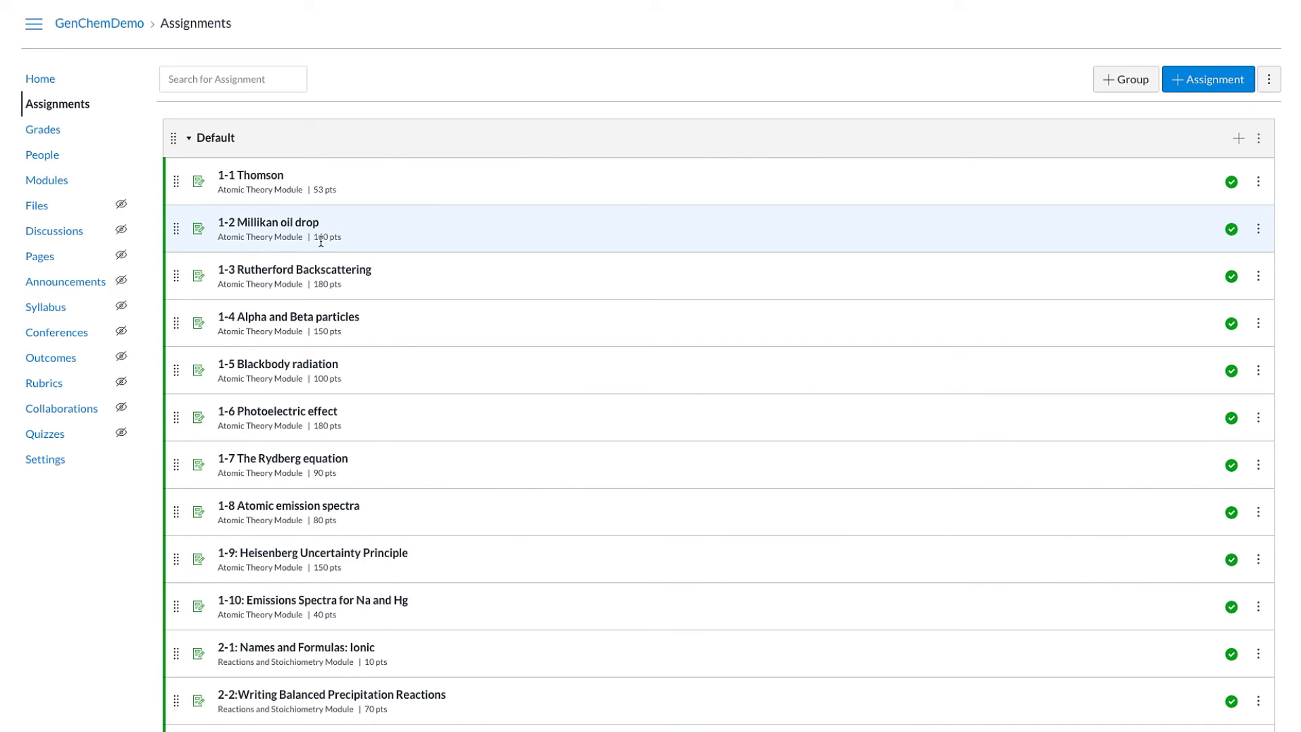
mouse_move(329, 296)
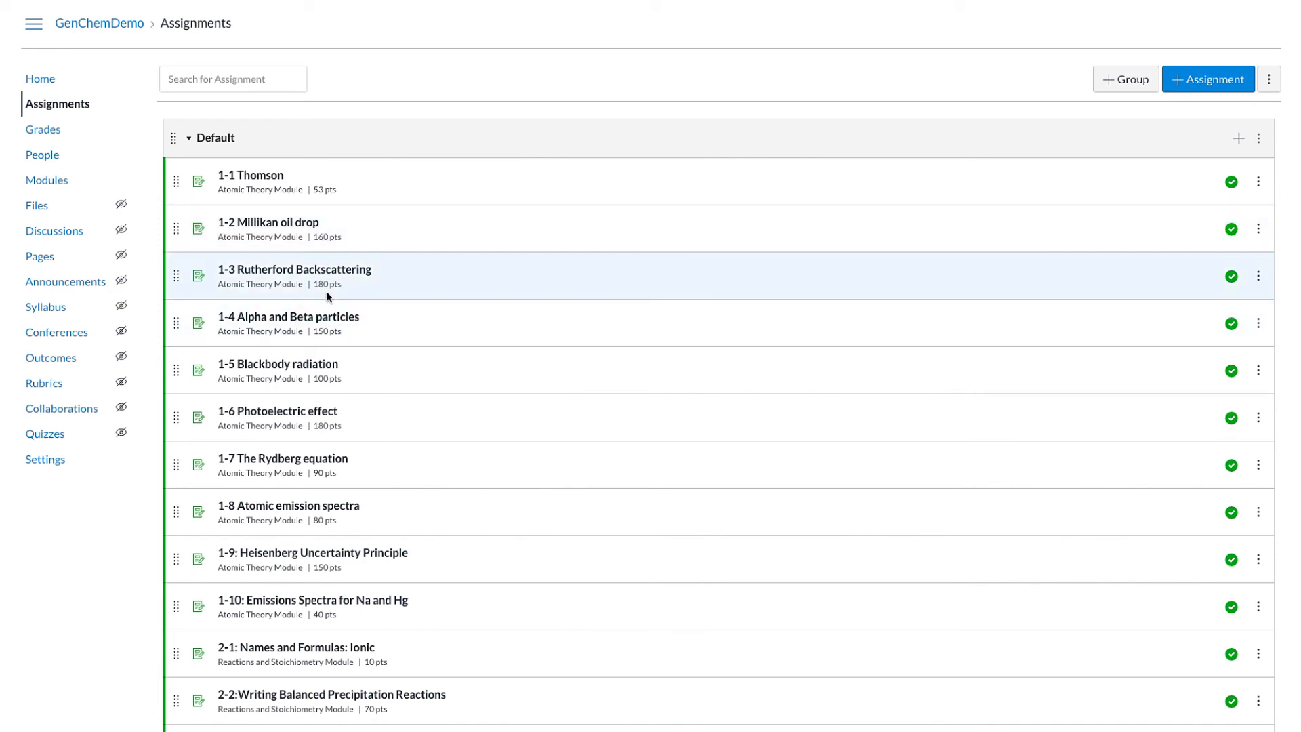
mouse_move(325, 284)
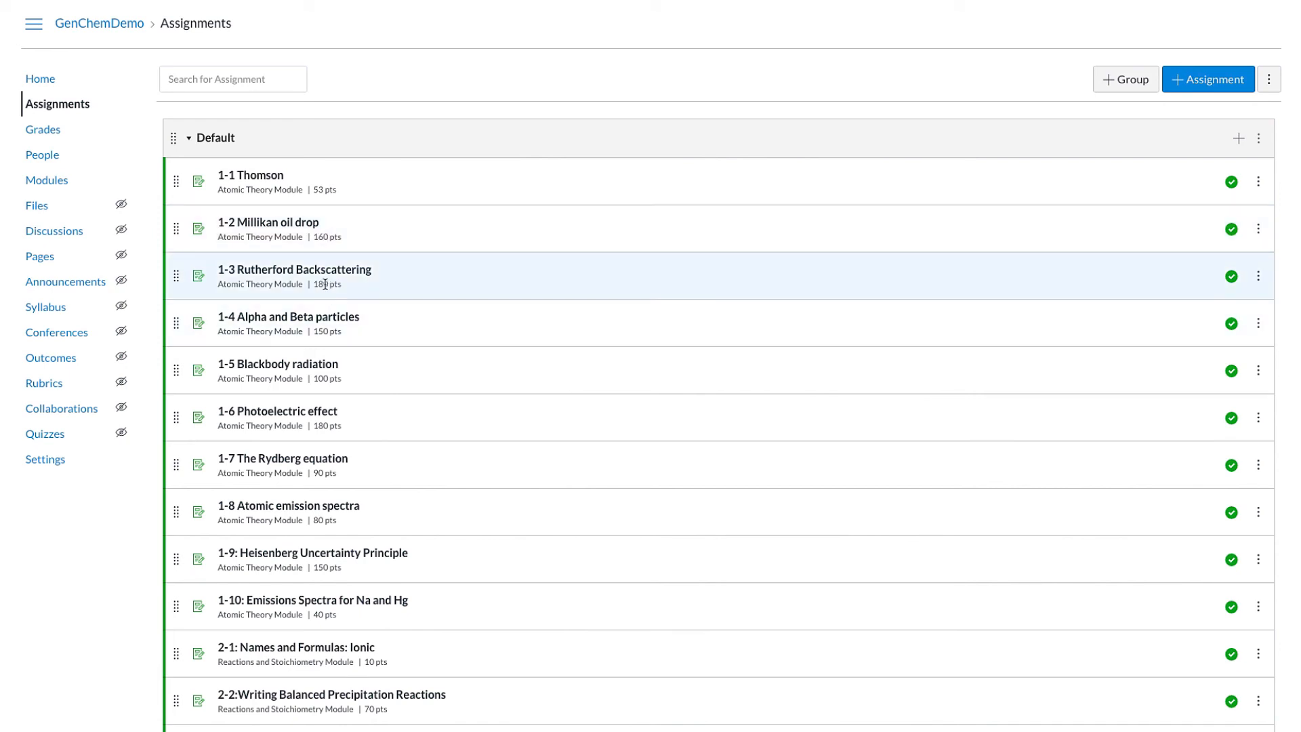